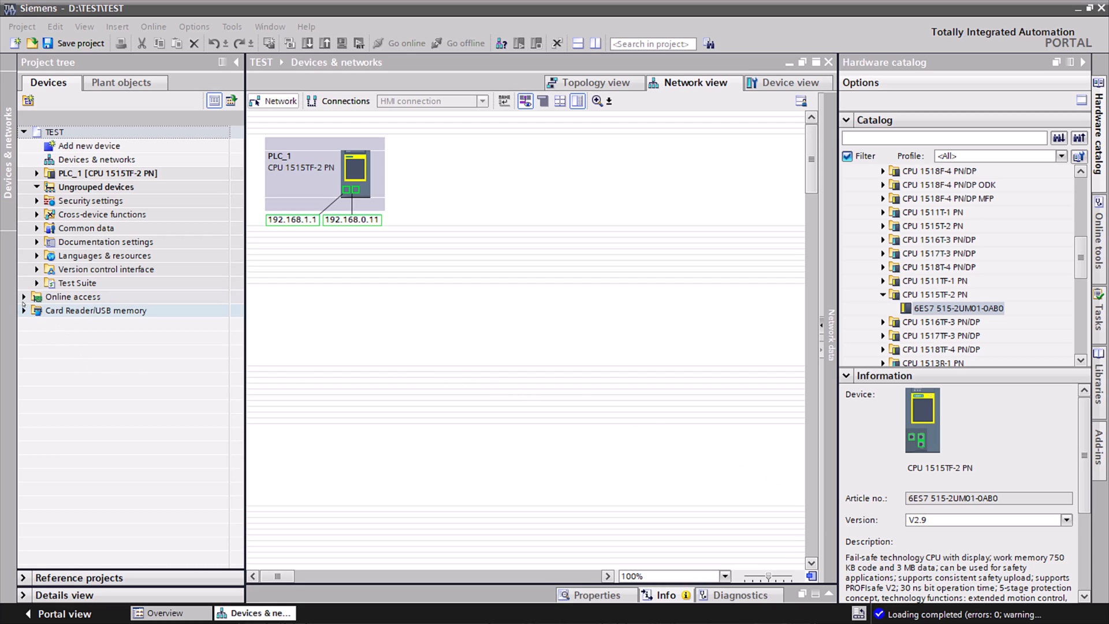
- Update accessible devices on the Intel I219-LM interface, finding the PLC and xc208_1
click(23, 296)
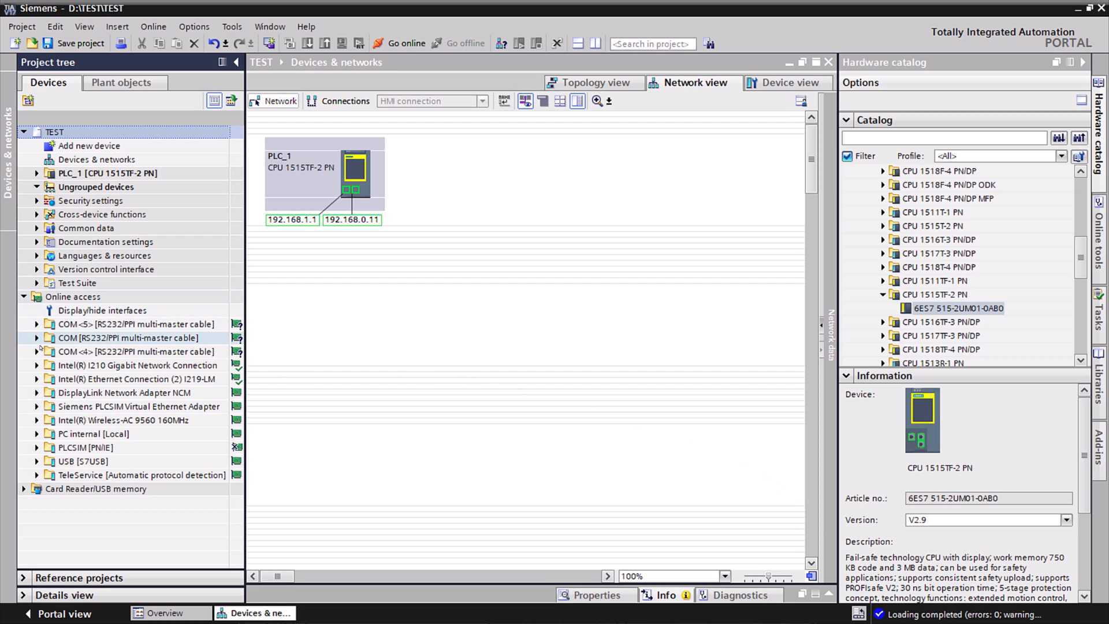
click(37, 379)
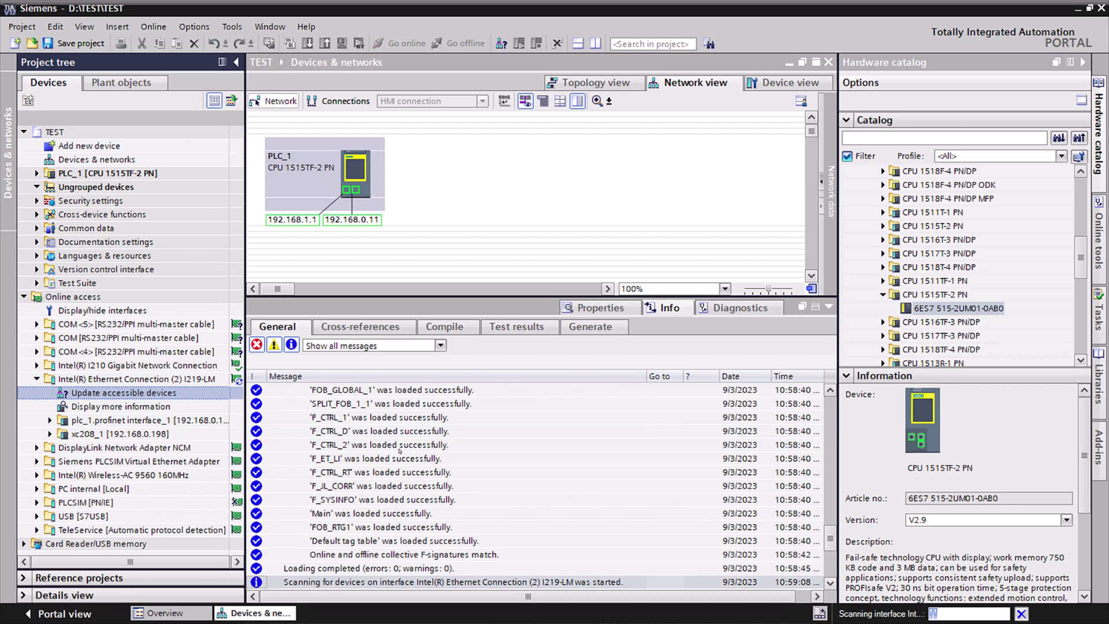
click(142, 433)
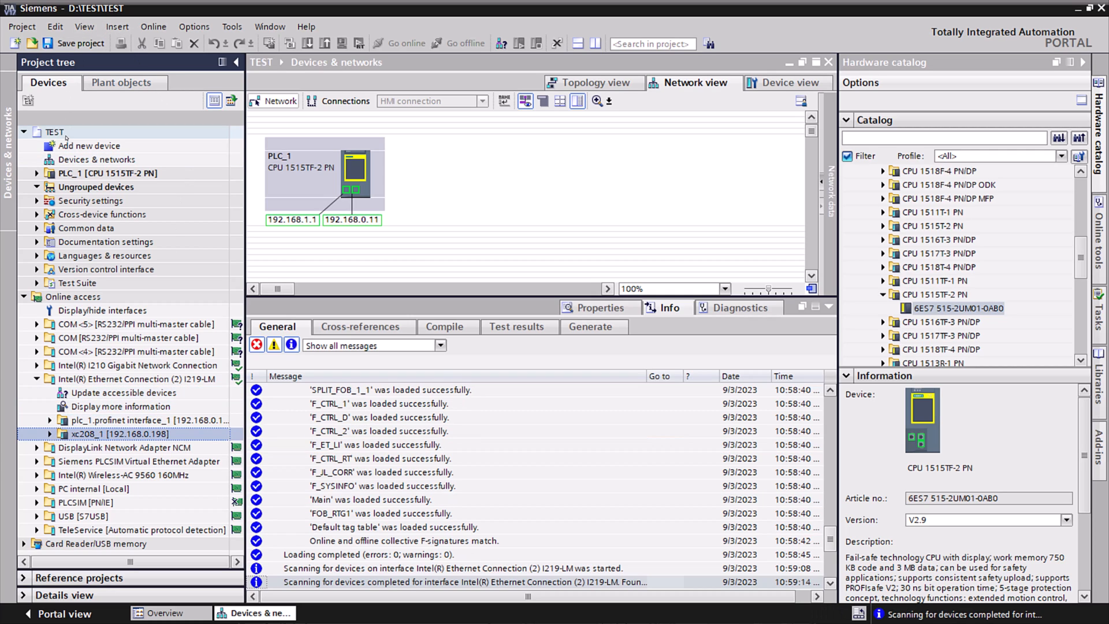
- Search for PROFINET devices and add the detected xc208_1 SCALANCE XC208 to the project
click(153, 26)
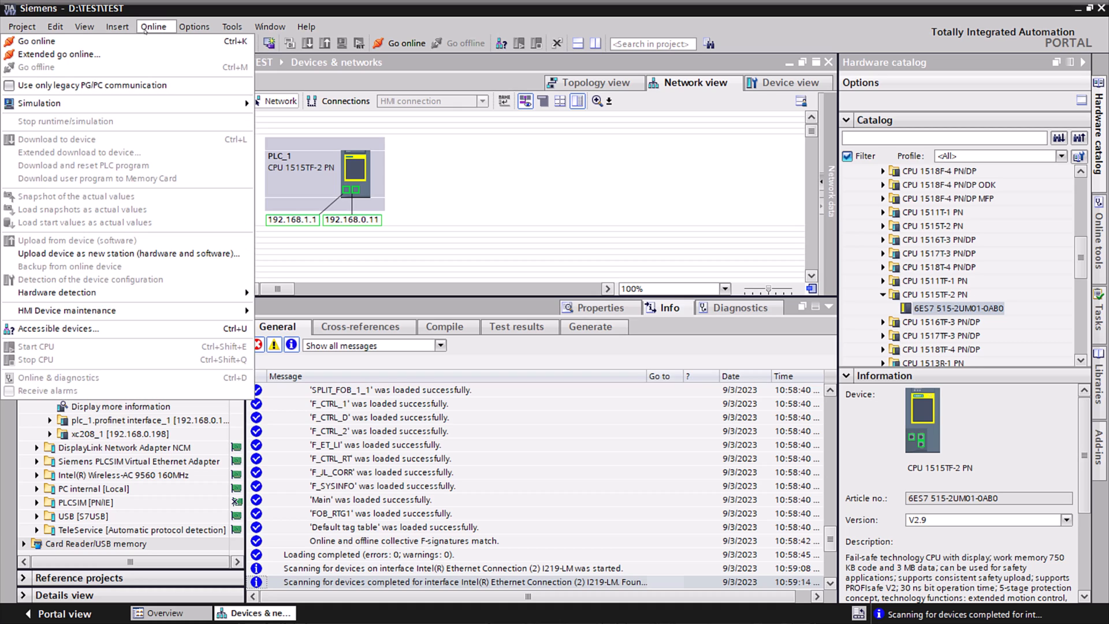
mouse_move(129, 255)
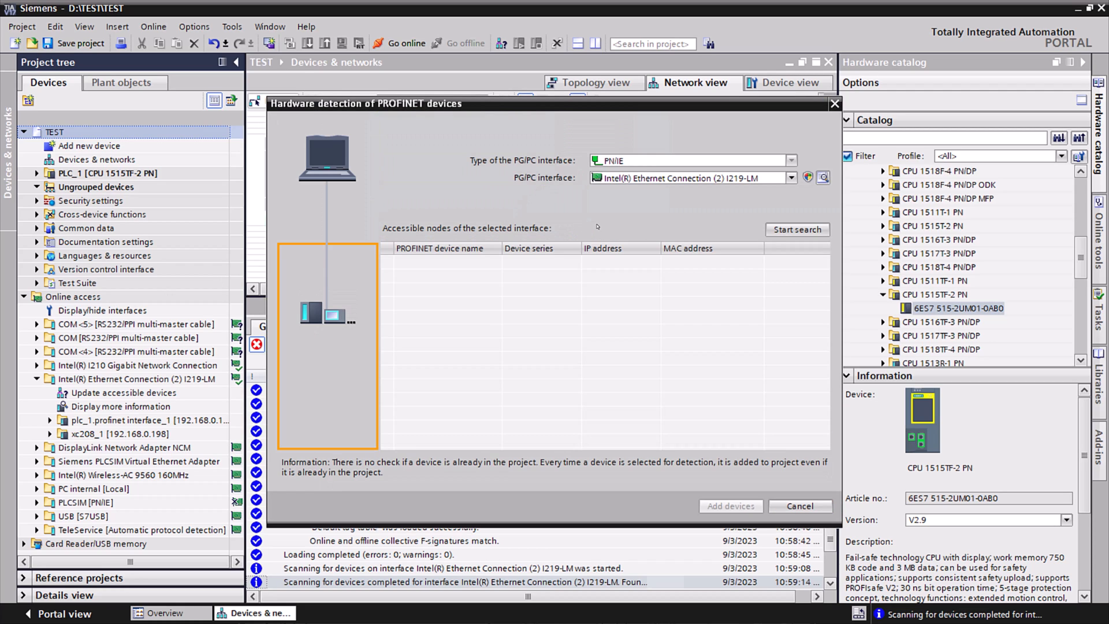
click(796, 229)
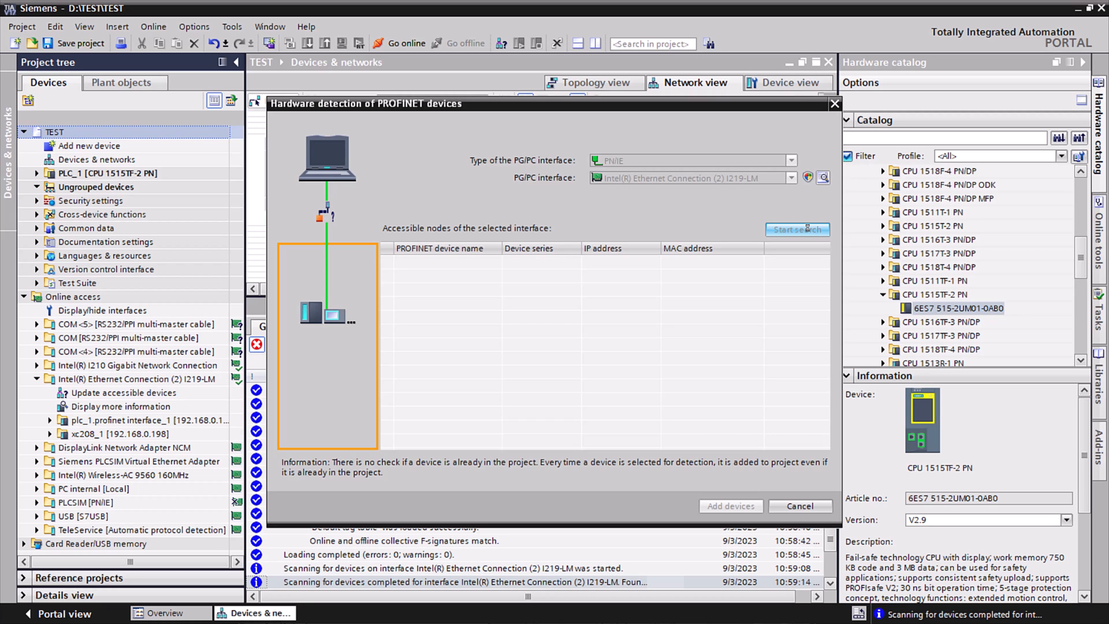
click(797, 229)
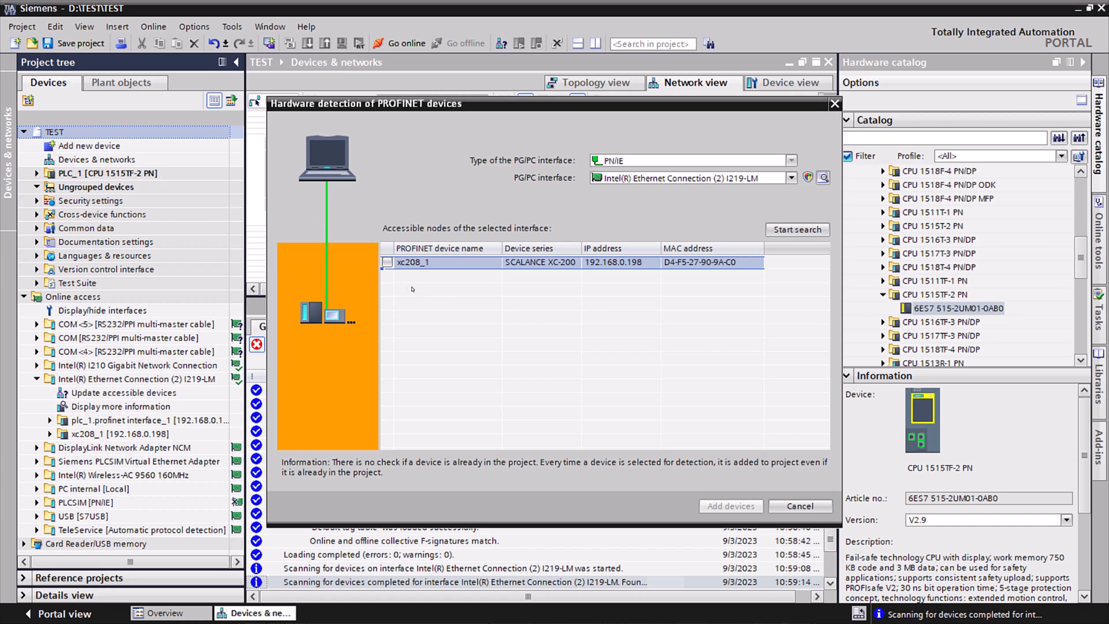
click(387, 262)
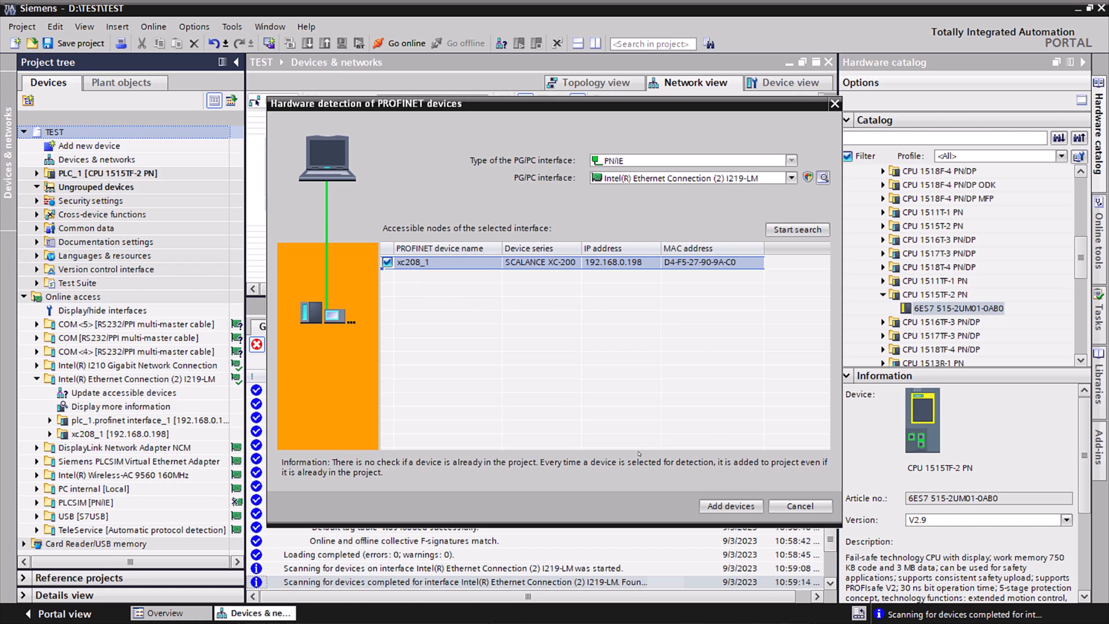
click(731, 505)
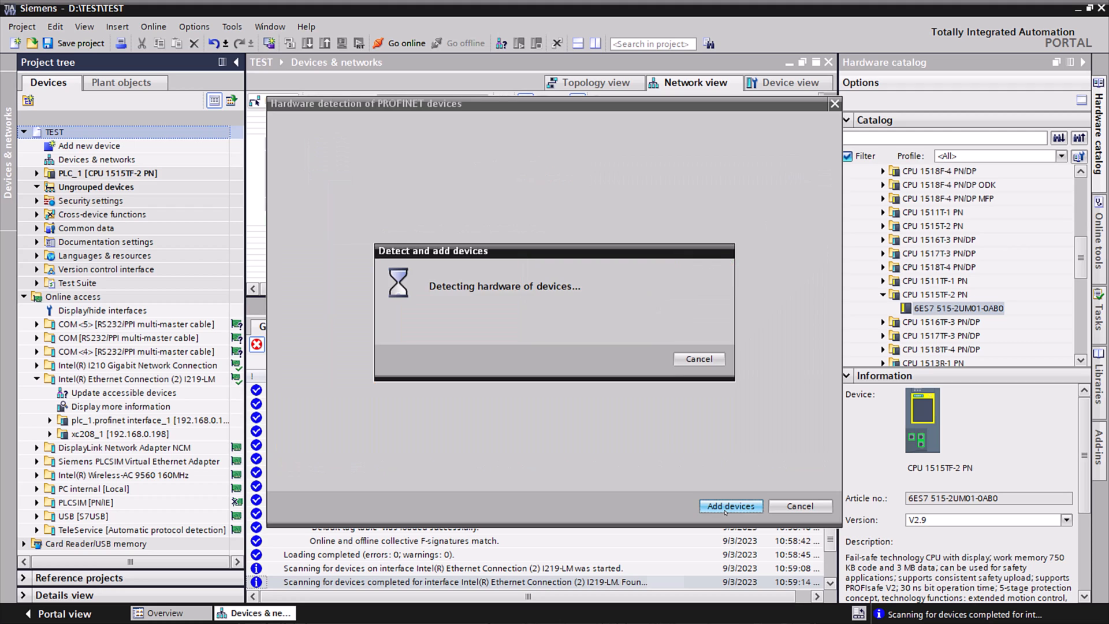
click(731, 506)
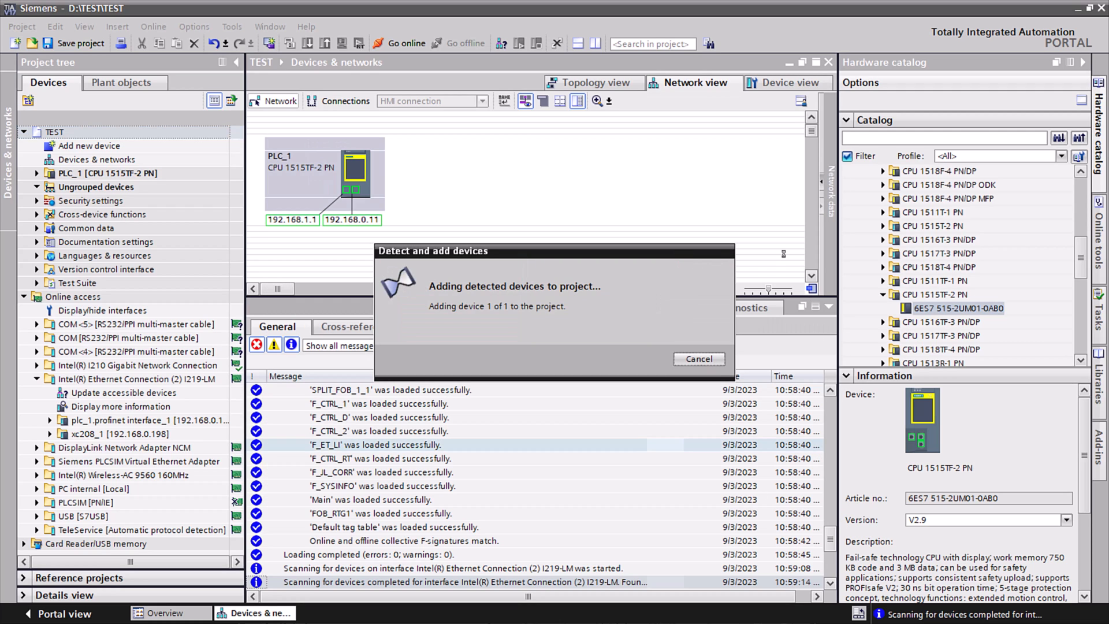
click(699, 359)
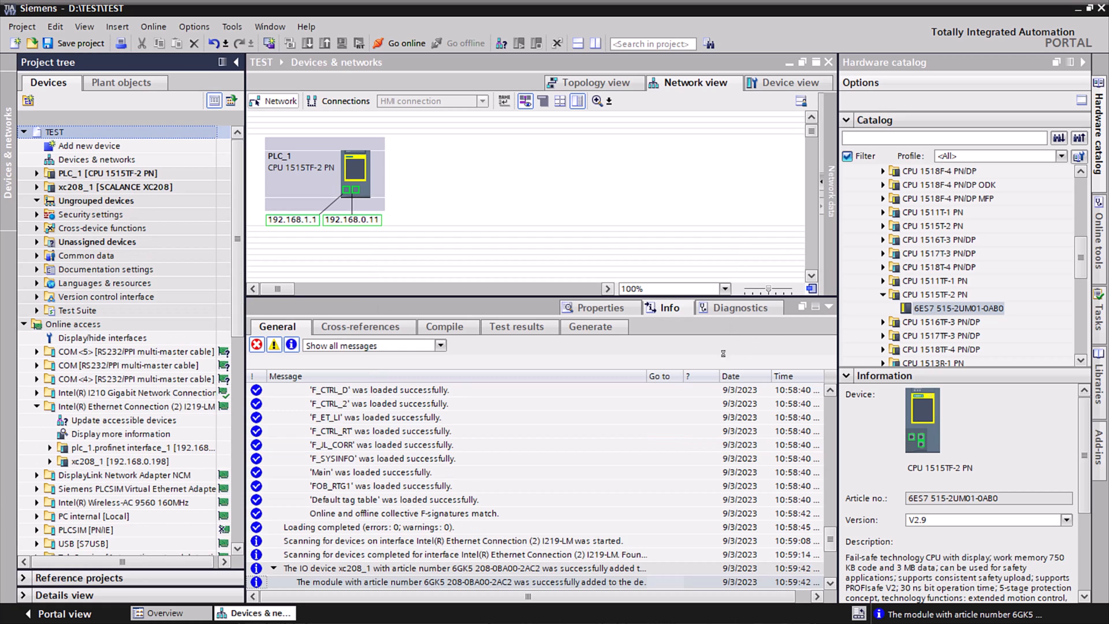
- Assign xc208_1 to the PLC_1 PROFINET interface and browse the IE switches catalog
click(818, 307)
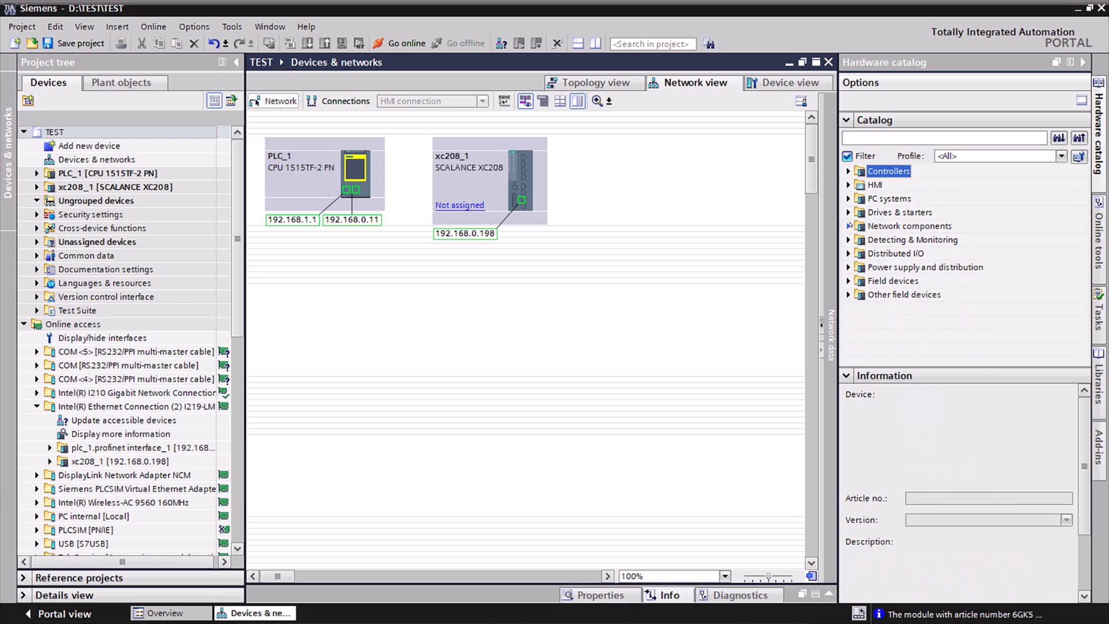
click(848, 226)
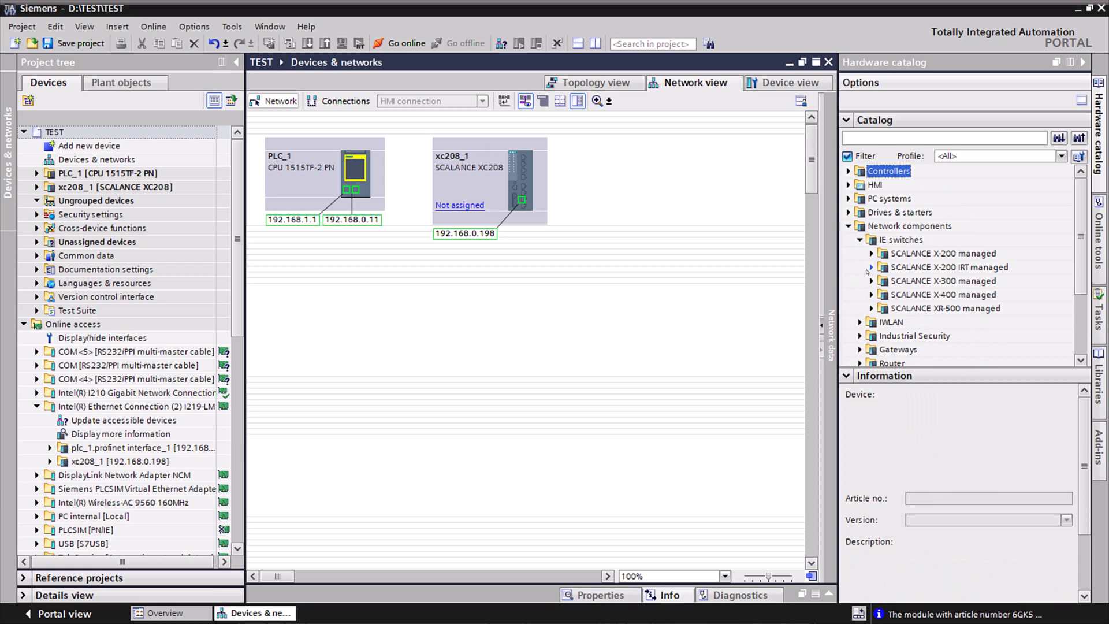
click(872, 253)
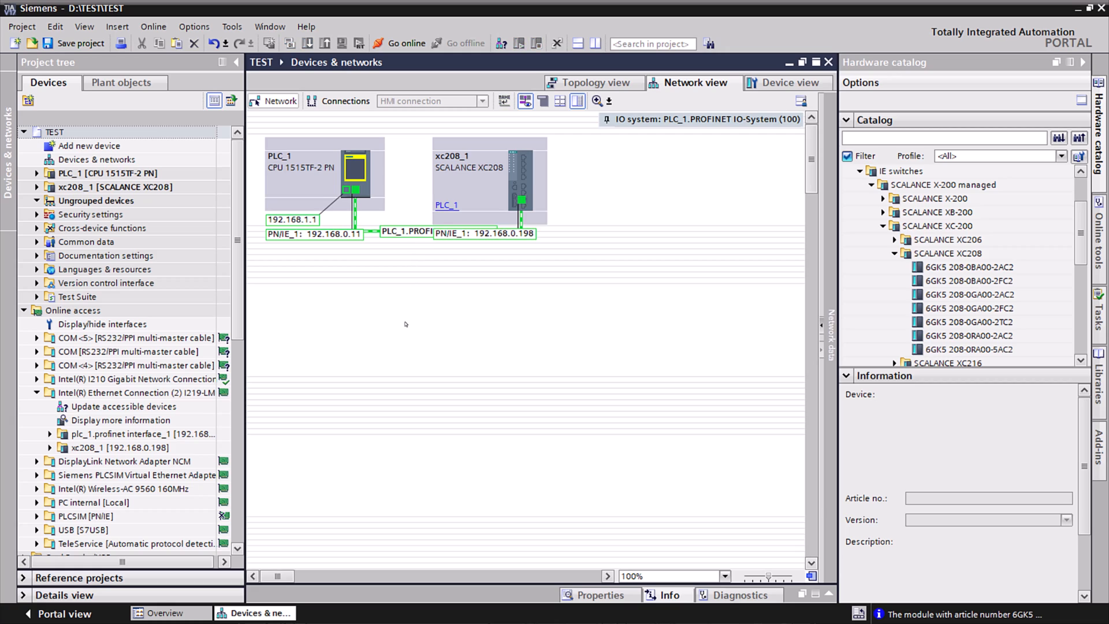
click(488, 177)
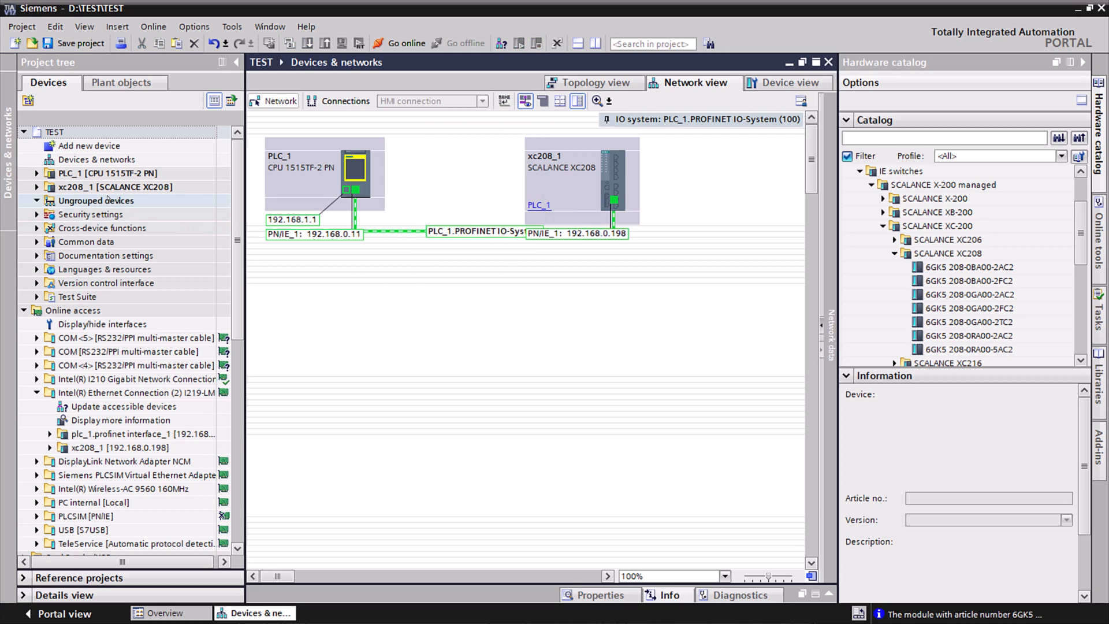
click(108, 173)
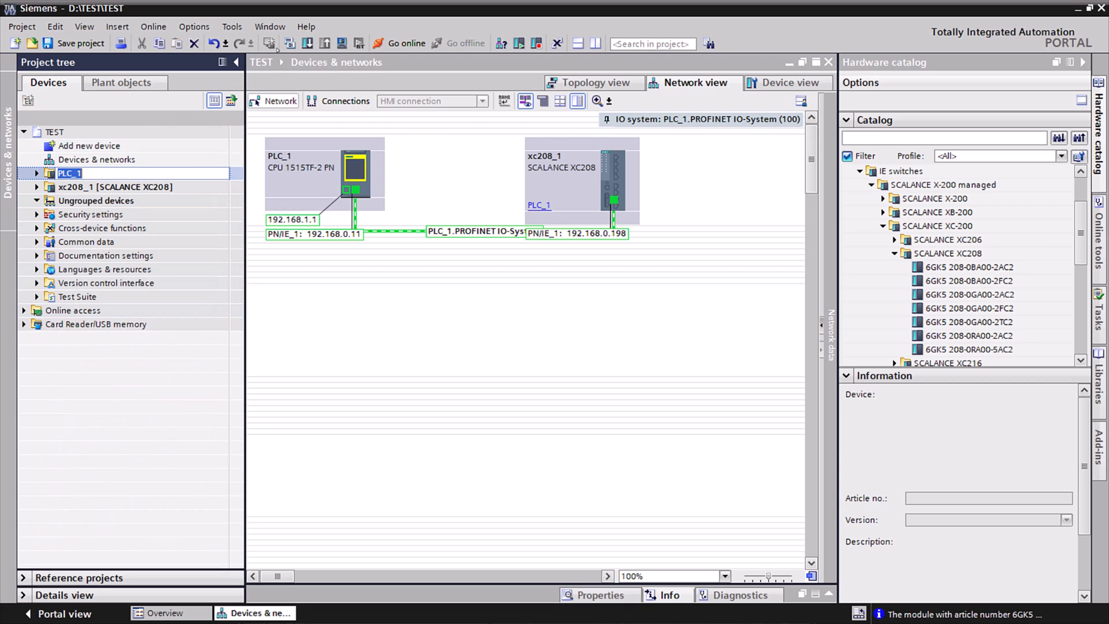
- Download the configuration to PLC_1 via extended download, finishing with 0 errors
click(307, 44)
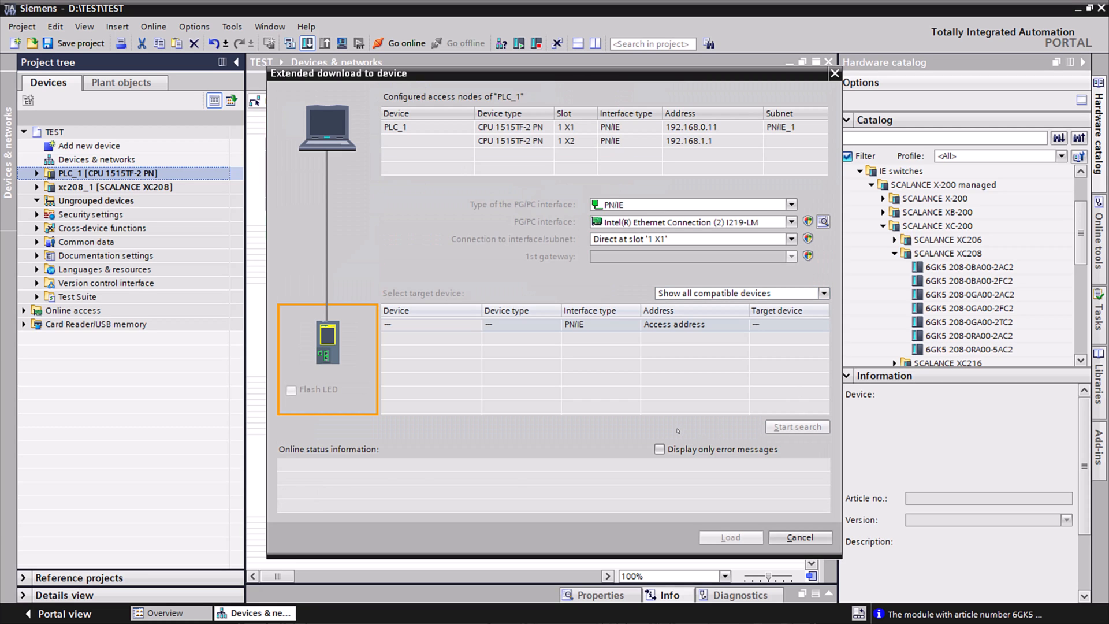
click(796, 426)
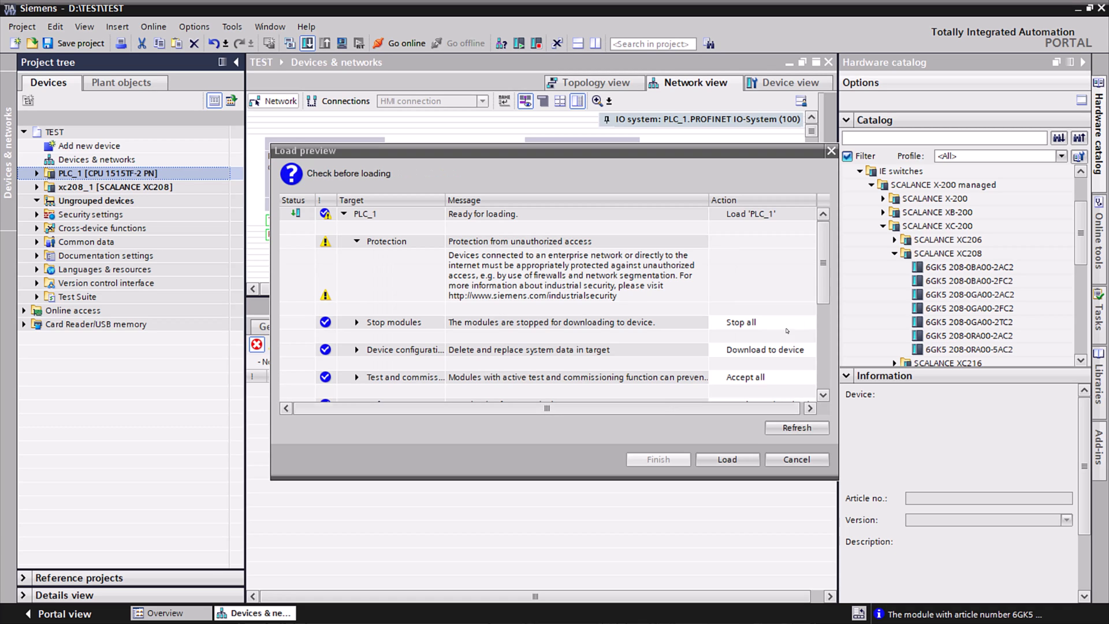
scroll(down, 3)
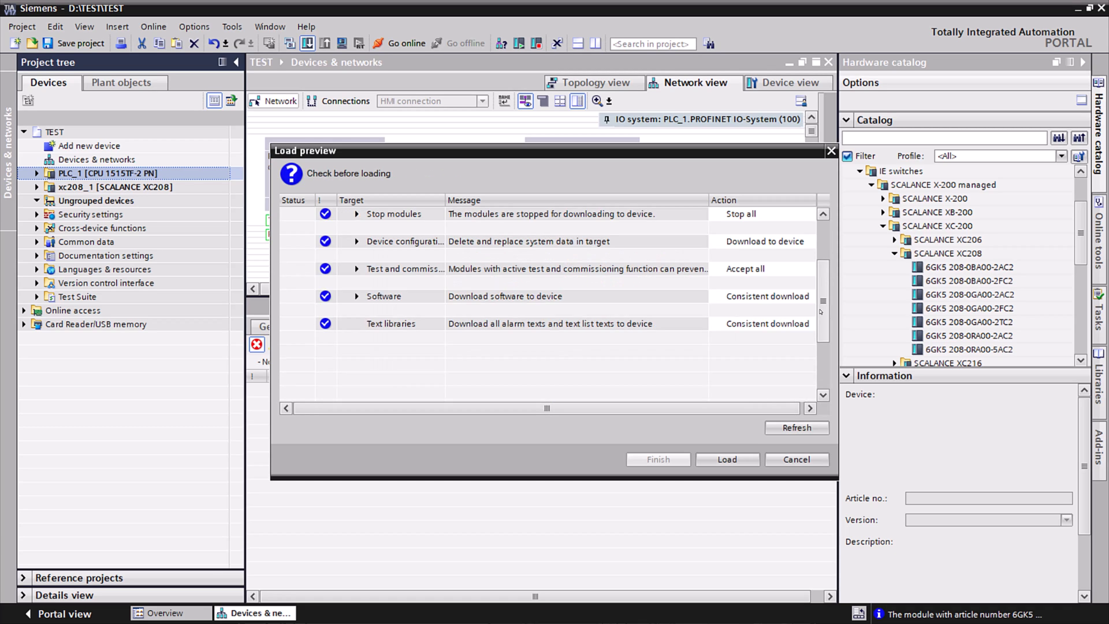
click(726, 459)
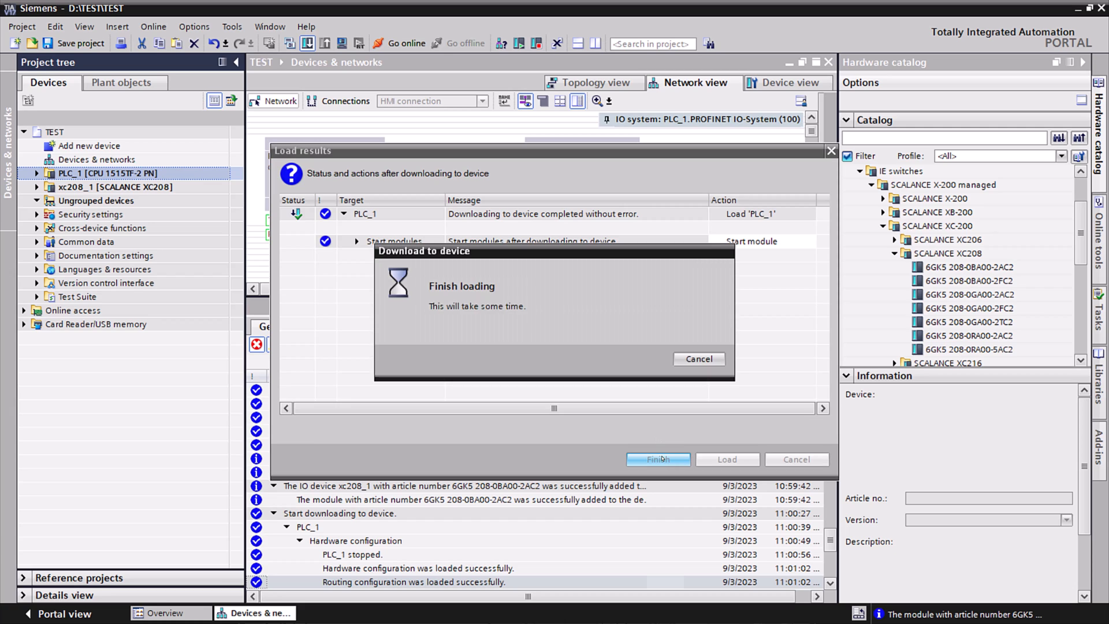
click(658, 459)
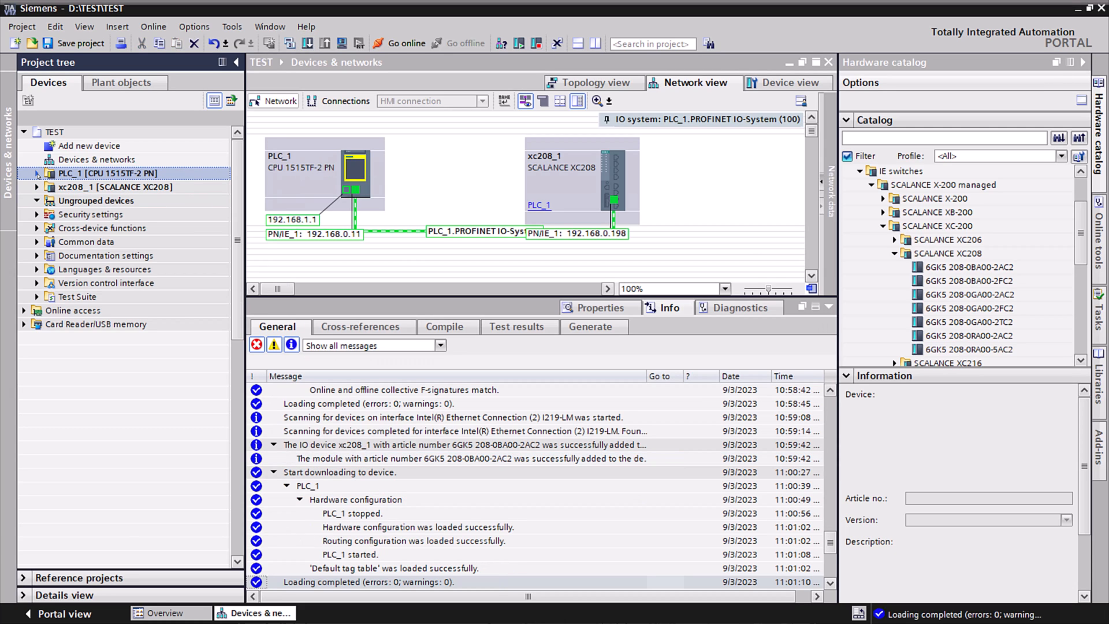
click(35, 174)
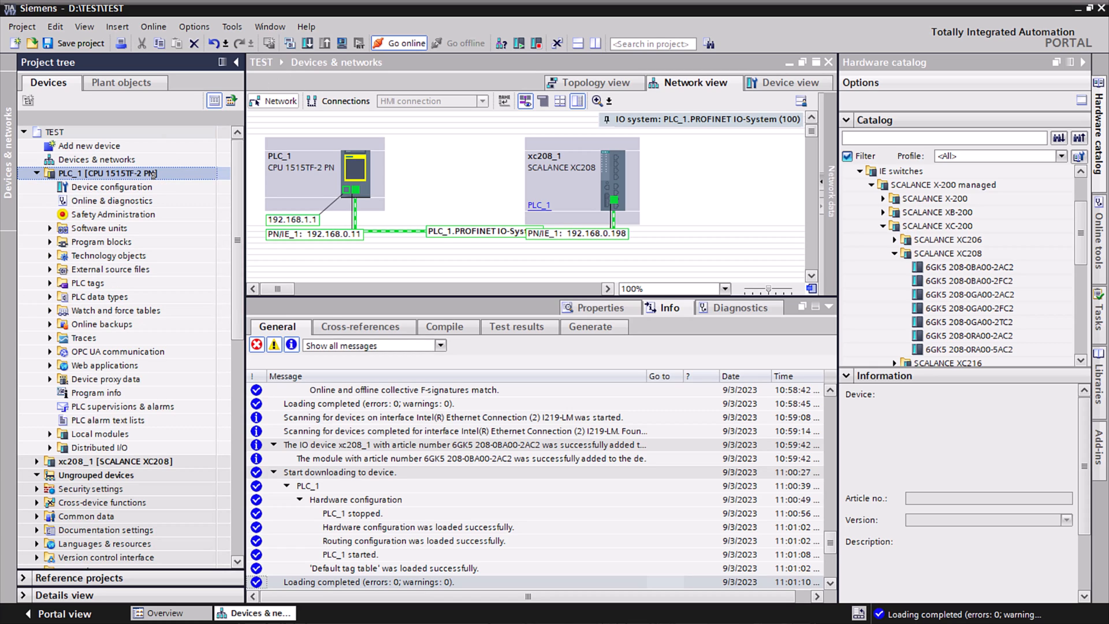
- Go online with PLC_1 and confirm Port 1 is OK and linked to xc208_1 Port 7
click(398, 43)
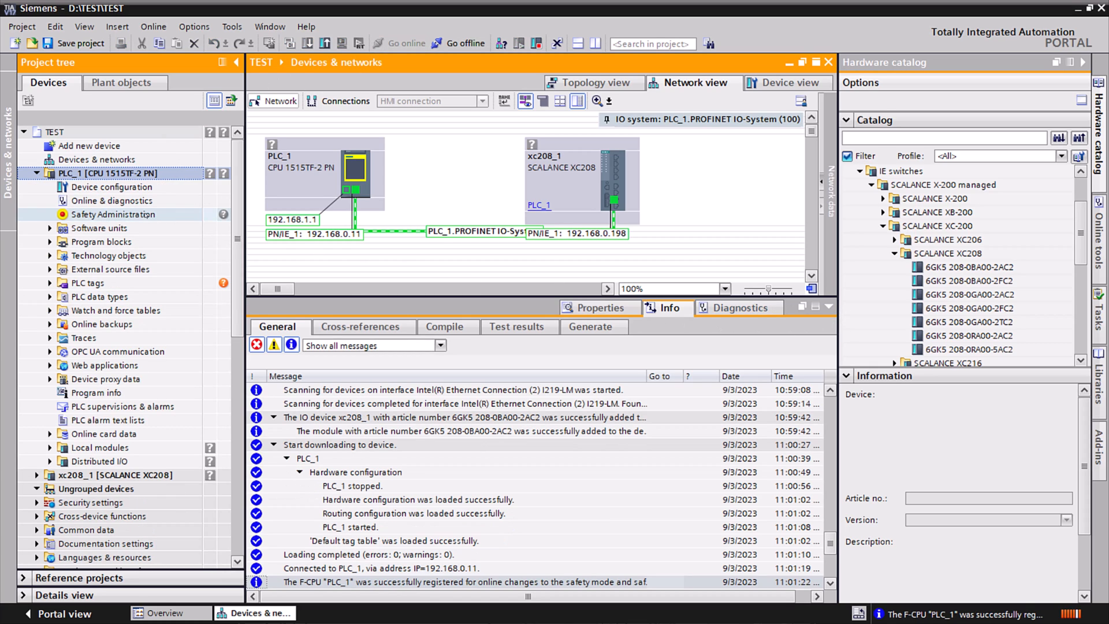
click(112, 200)
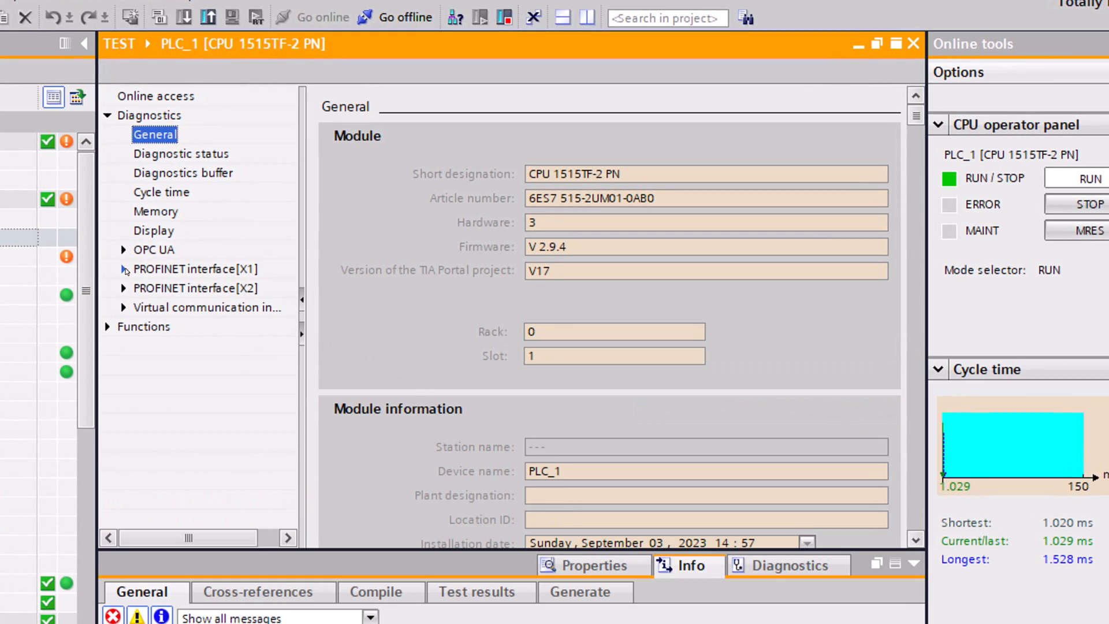
click(164, 307)
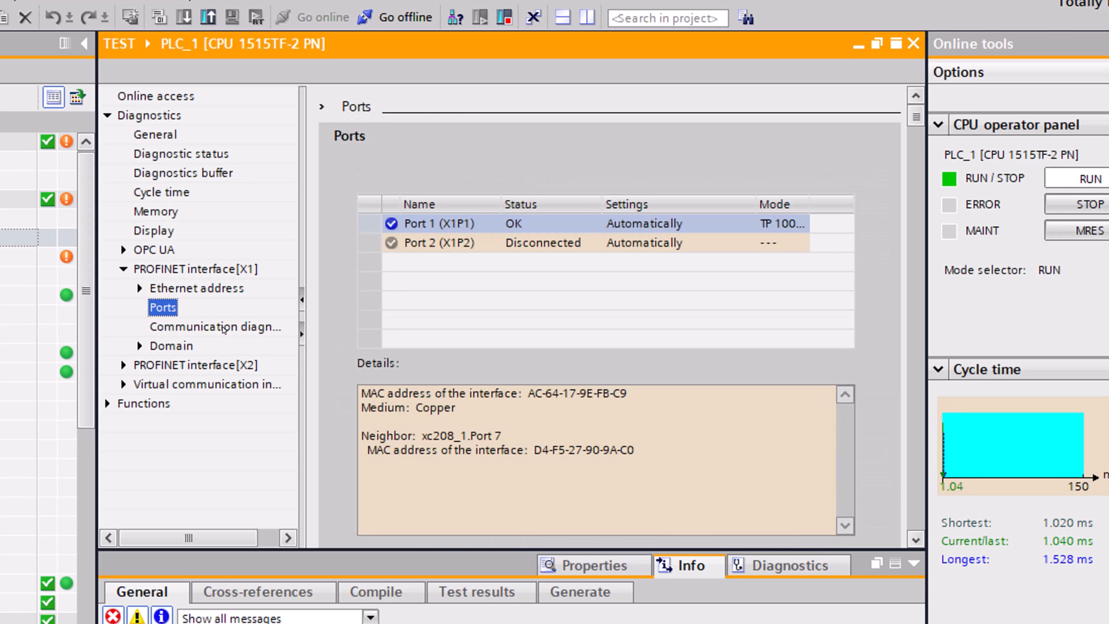
click(215, 326)
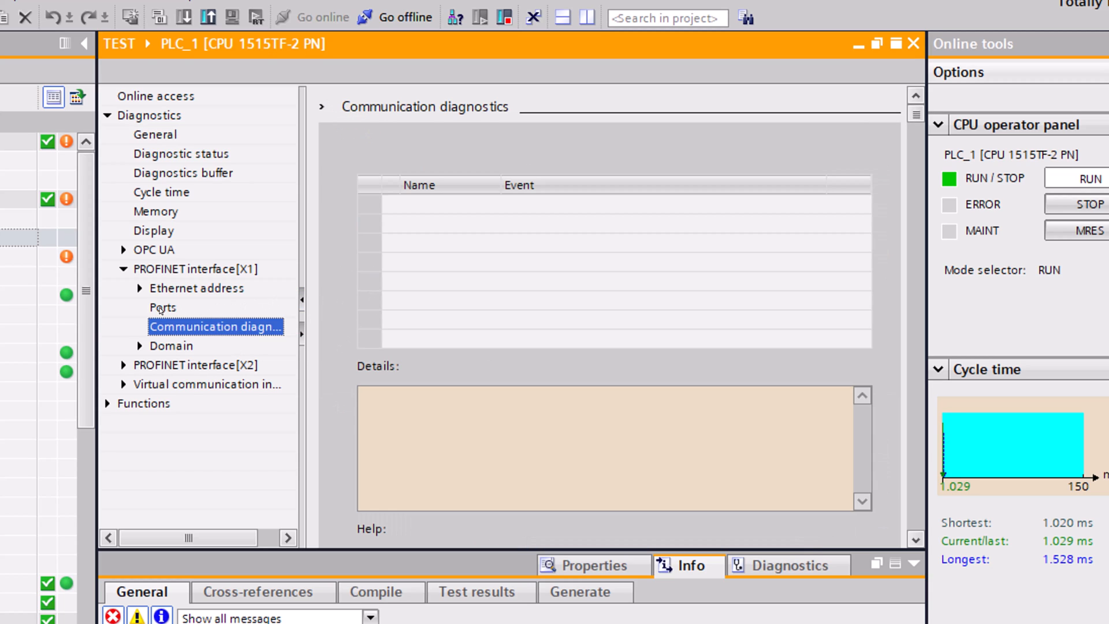
click(163, 307)
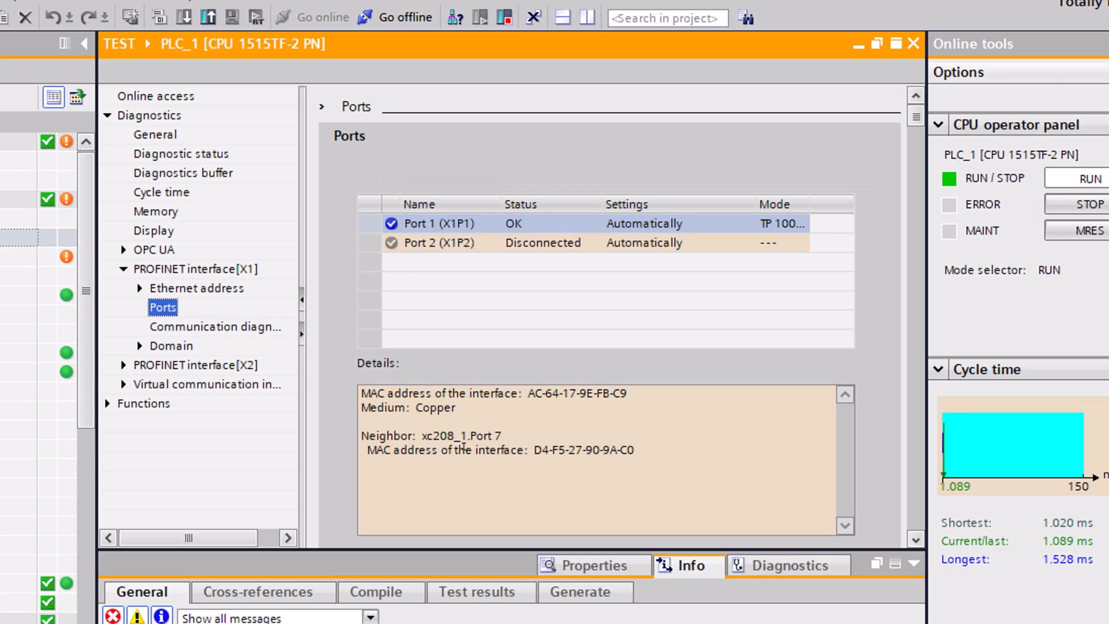
double_click(460, 435)
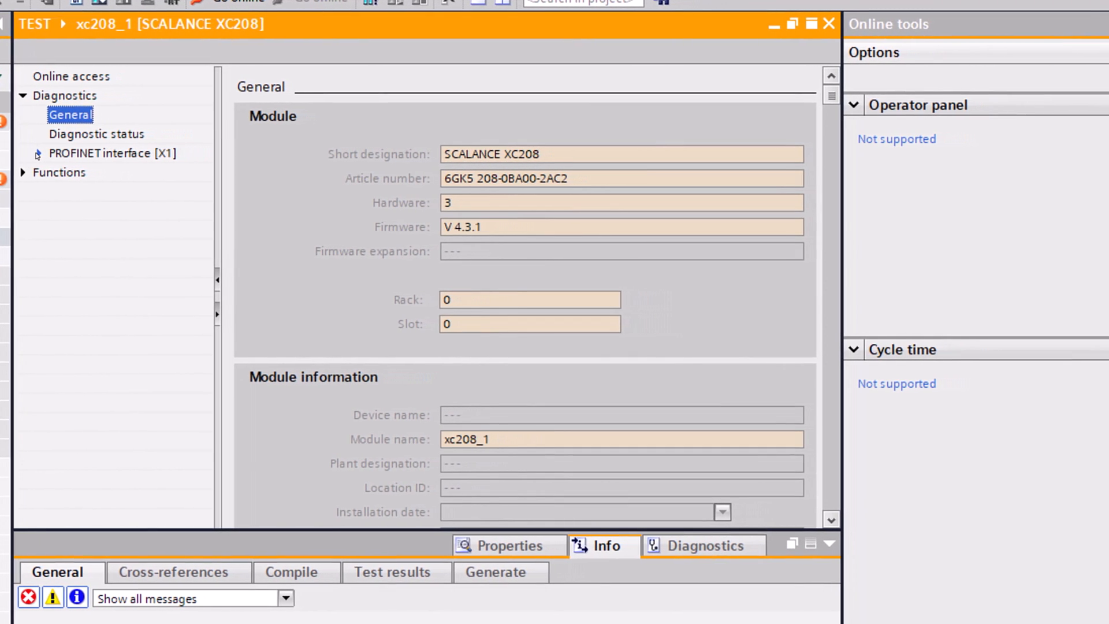
- Review xc208_1's IO controller, network connection, port table, communication and PROFINET IO diagnostics
click(36, 154)
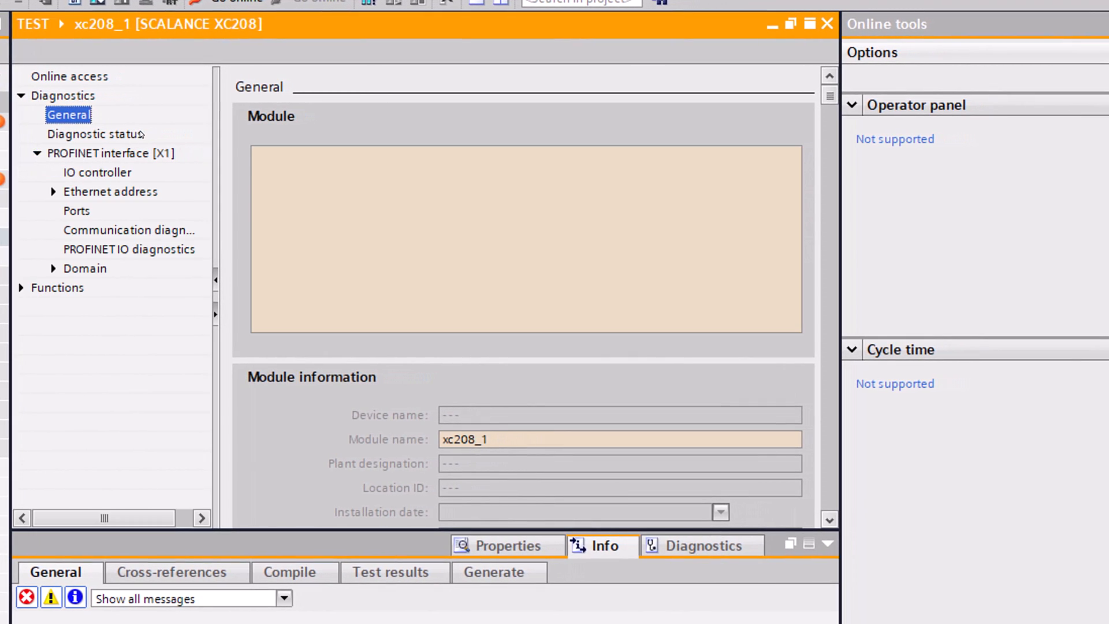
click(97, 172)
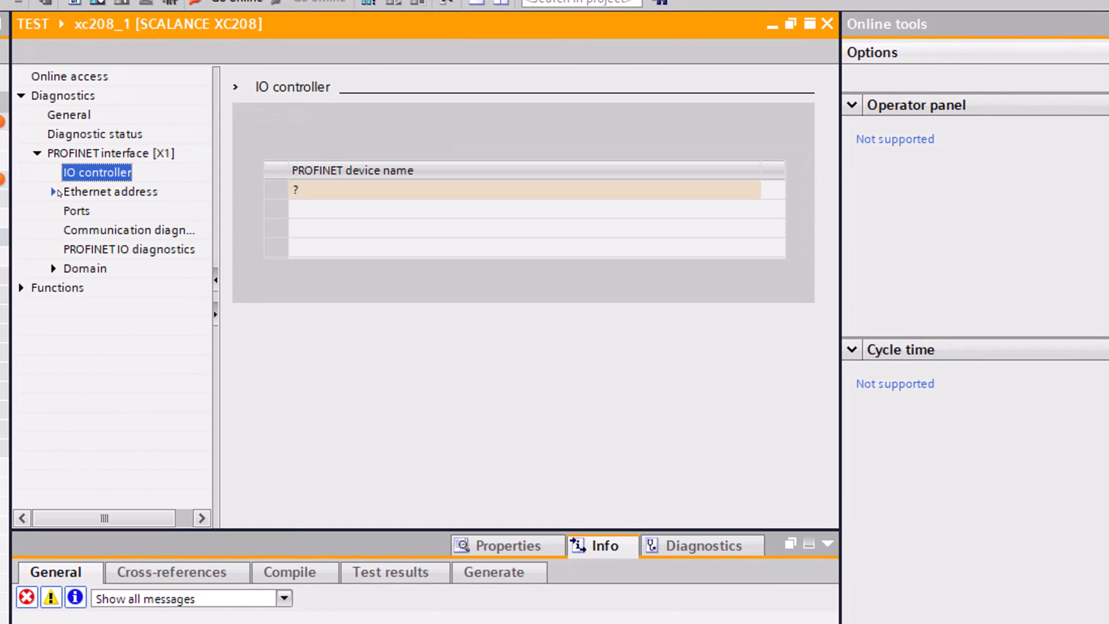
click(110, 192)
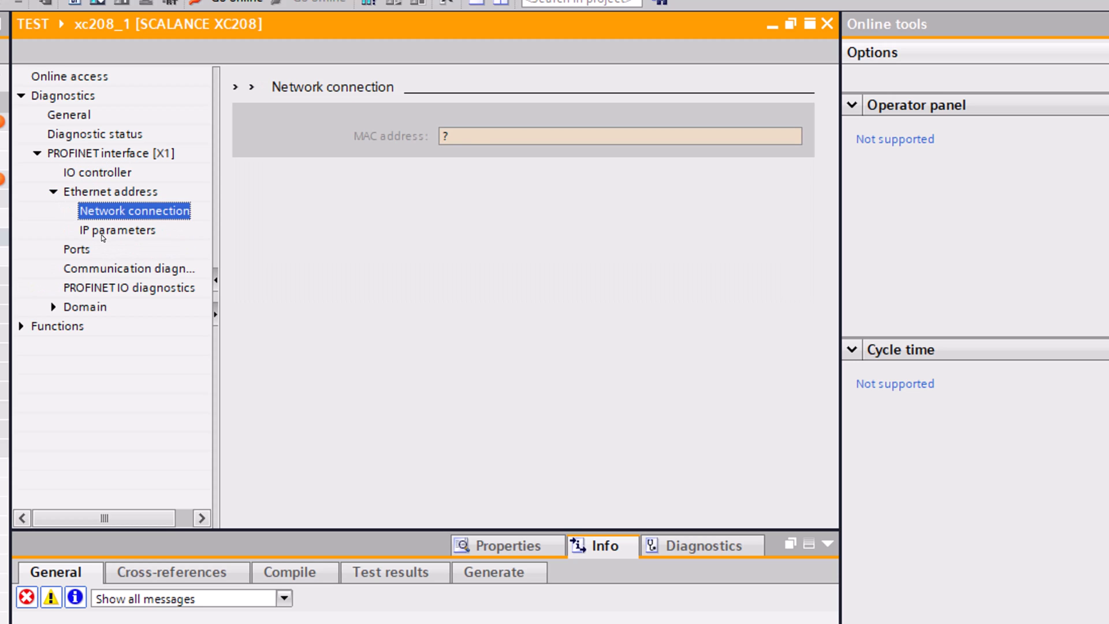
click(76, 249)
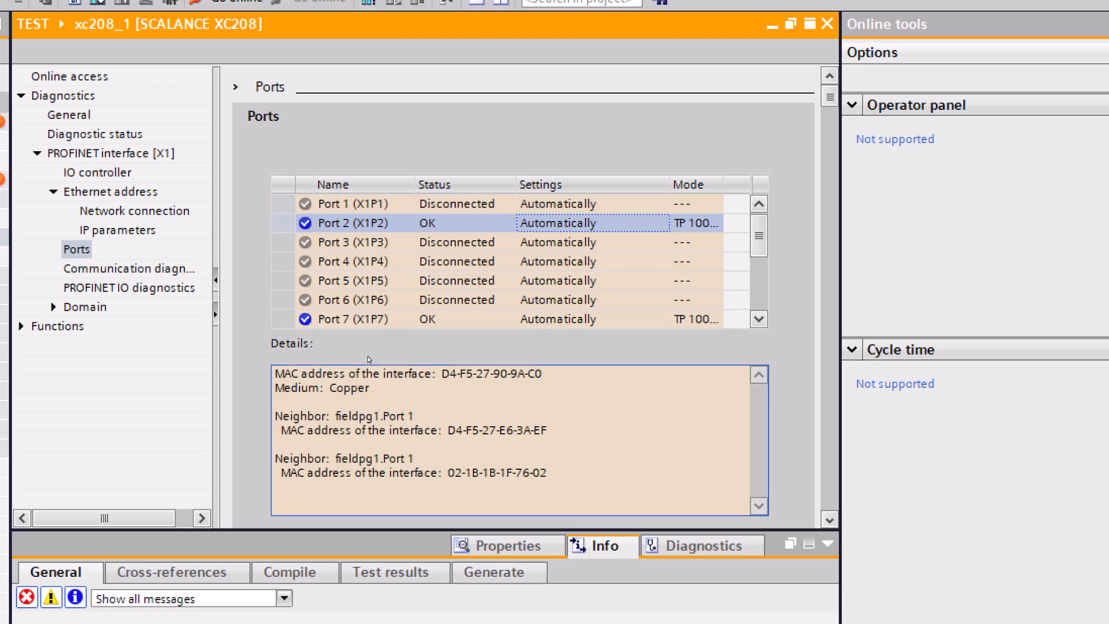
click(356, 319)
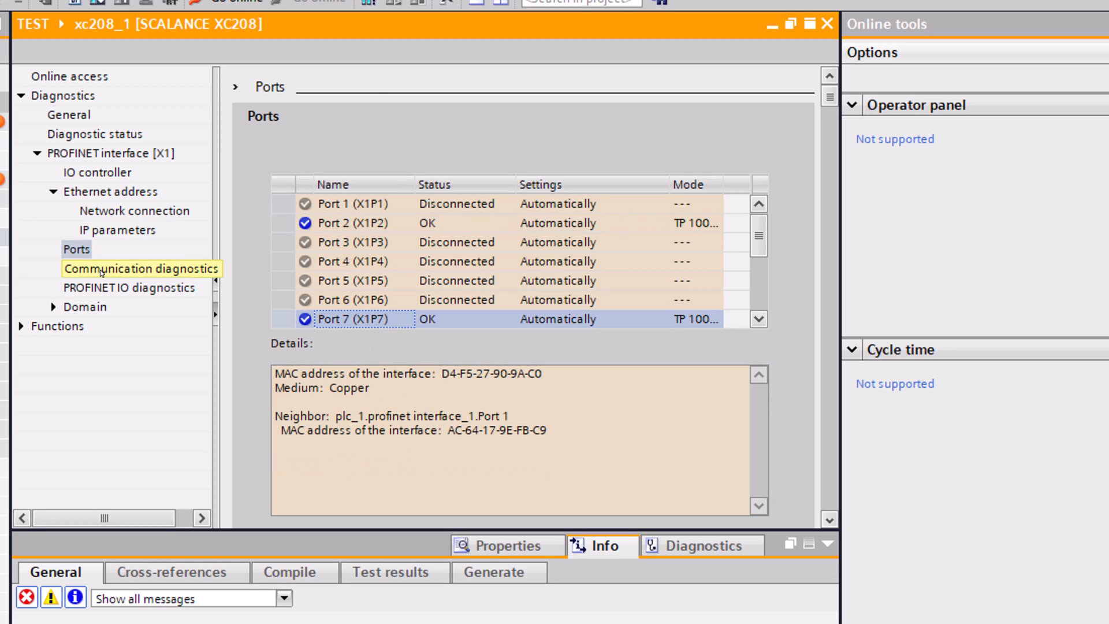
click(141, 268)
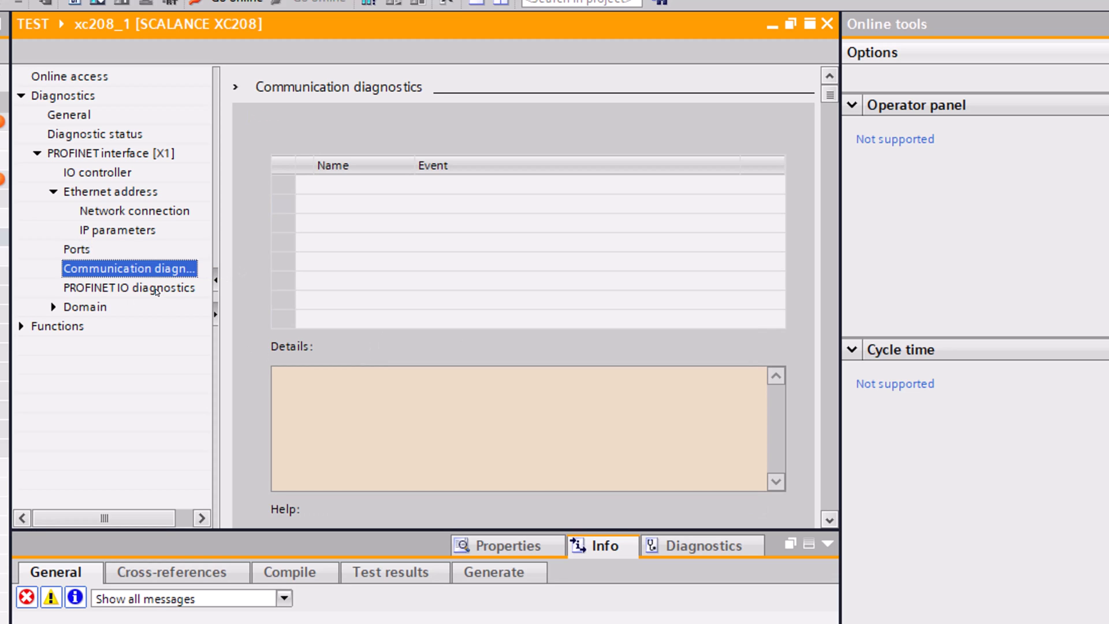
click(130, 287)
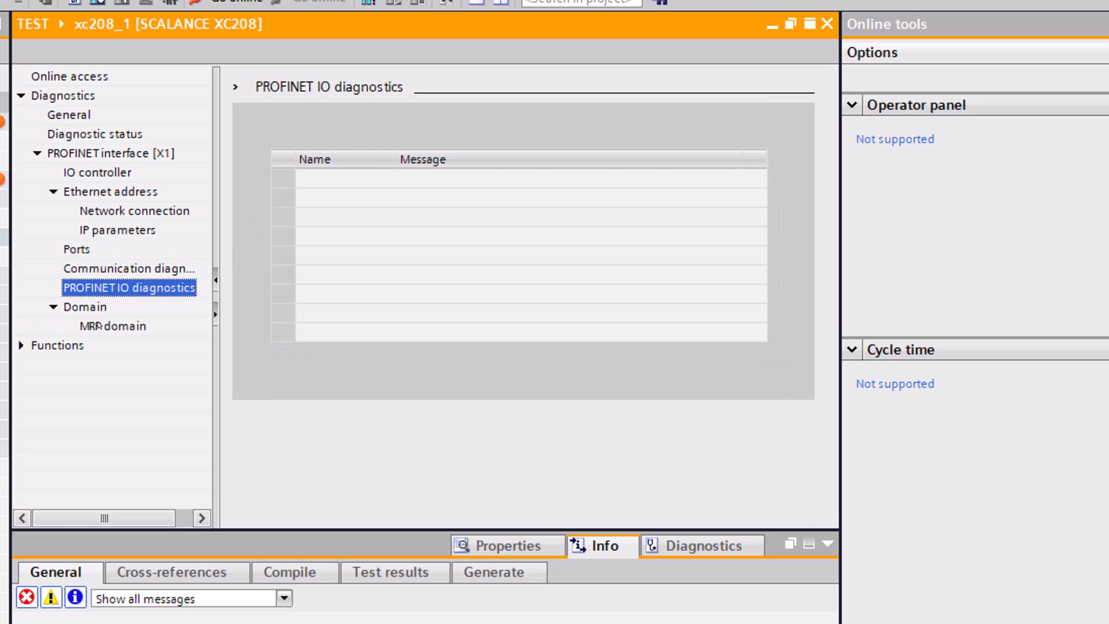
- Select xc208_1 in the project tree and open its Go online dialog
click(113, 325)
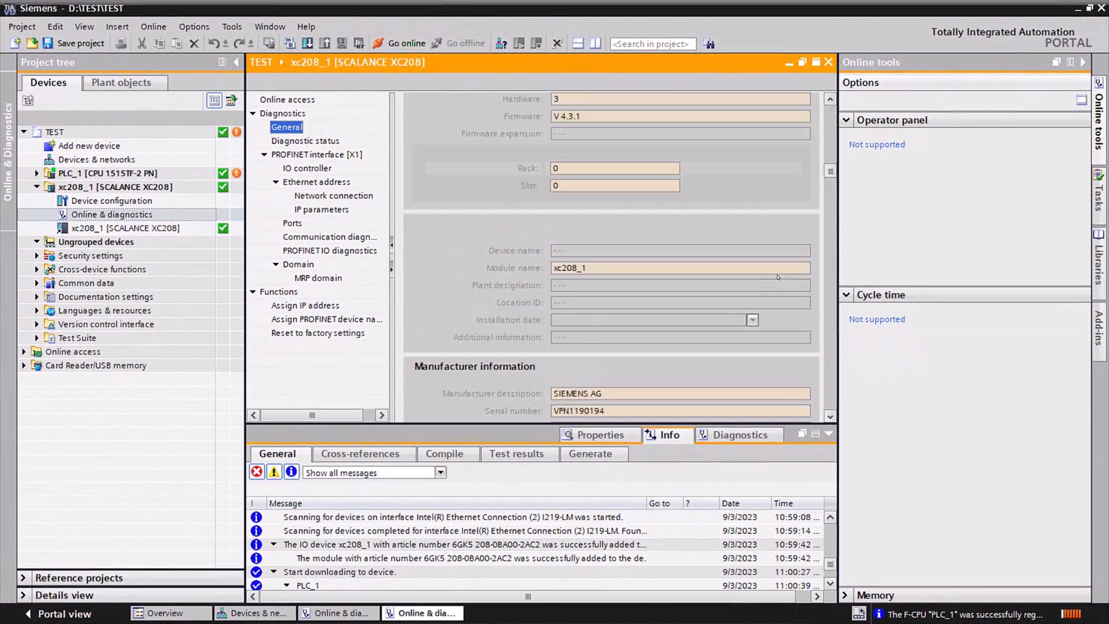
scroll(up, 3)
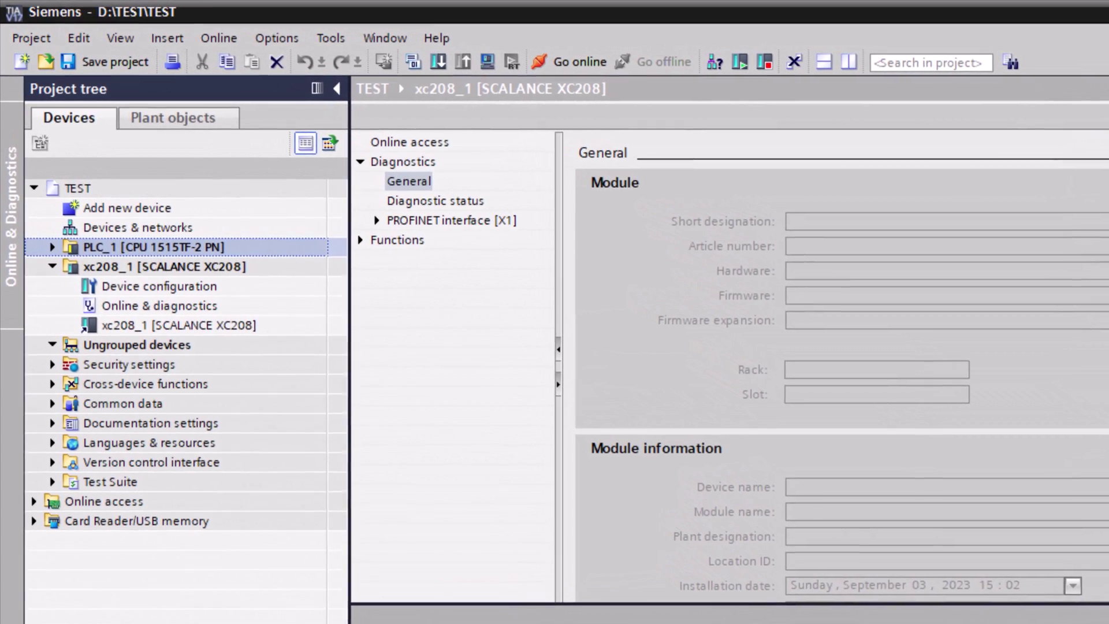
click(172, 266)
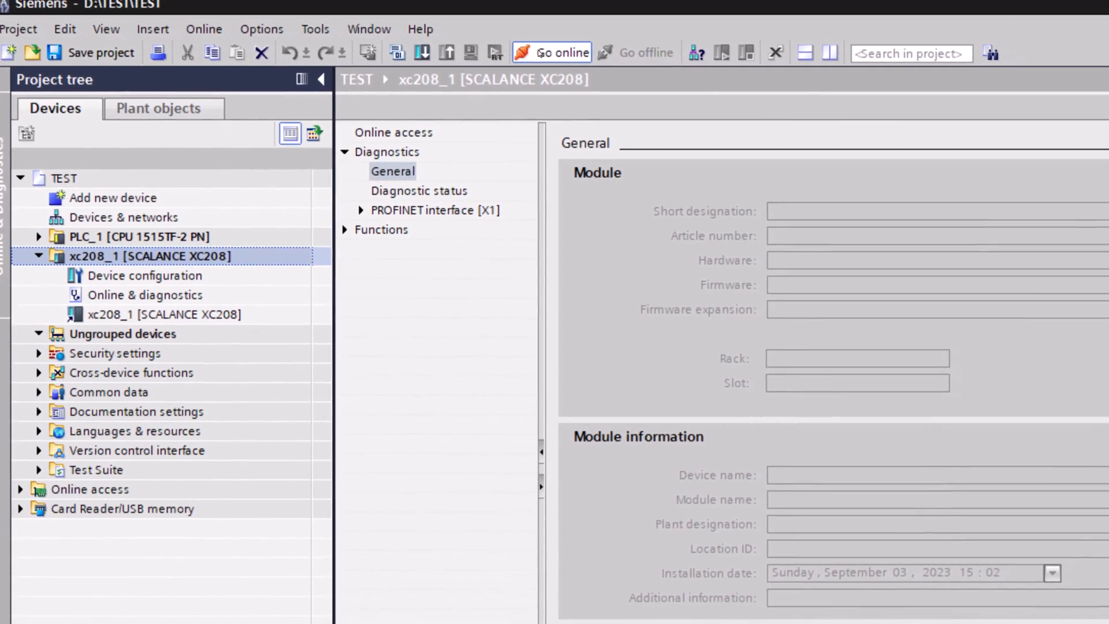
click(561, 52)
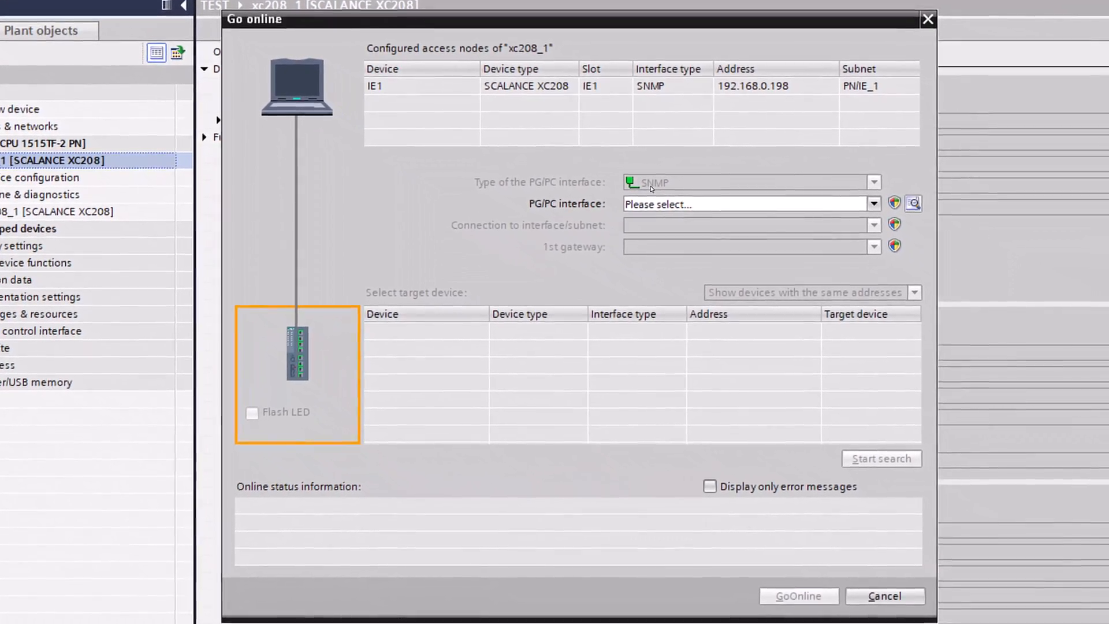
click(872, 204)
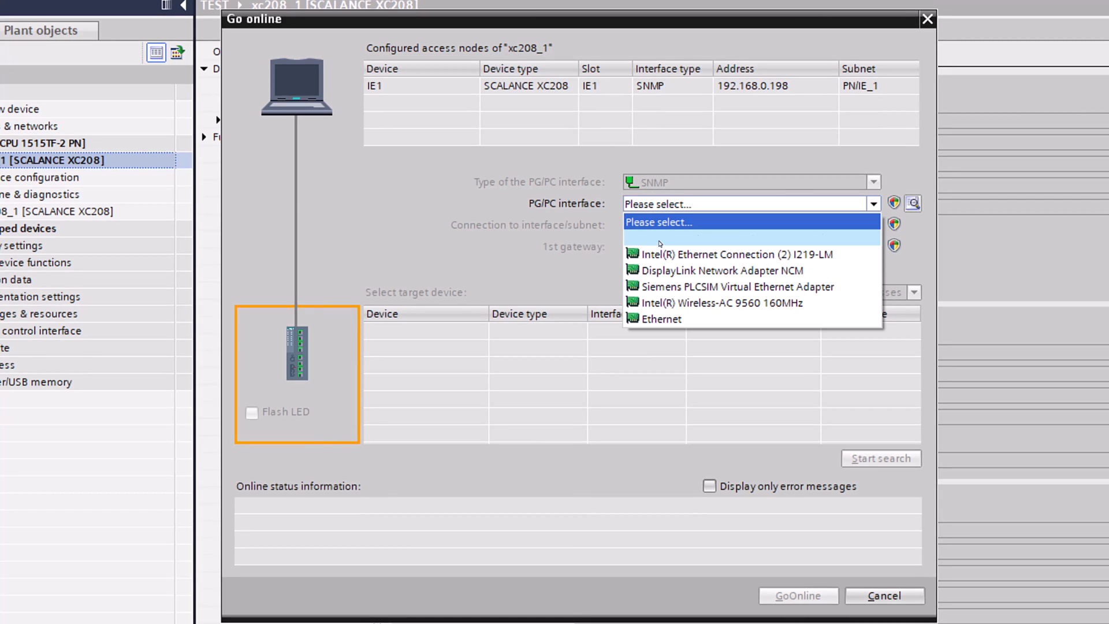
click(712, 254)
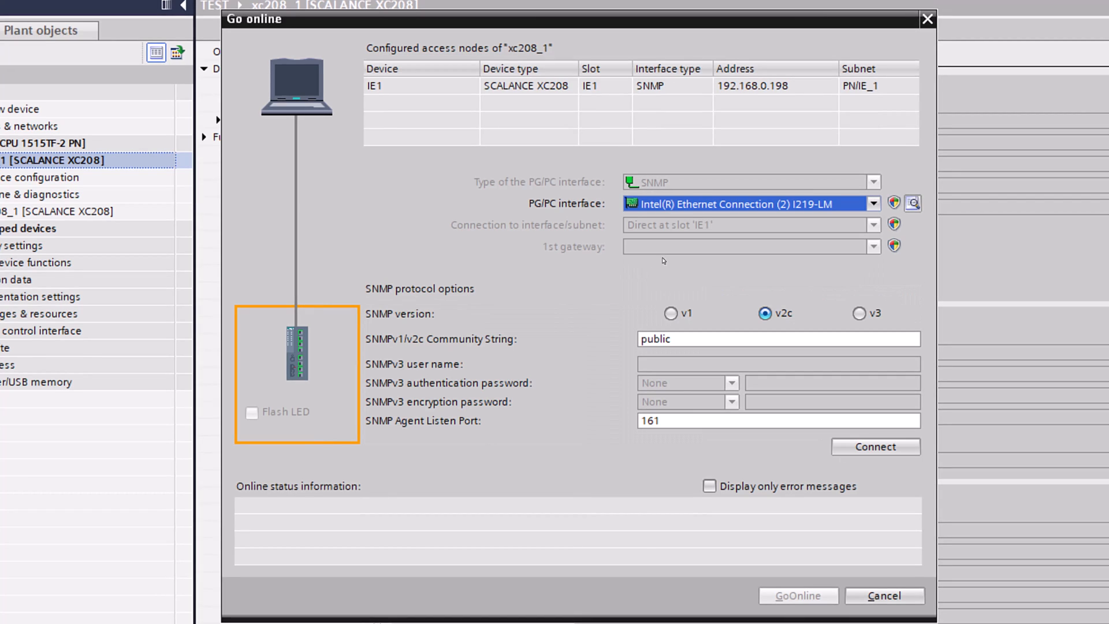
click(777, 339)
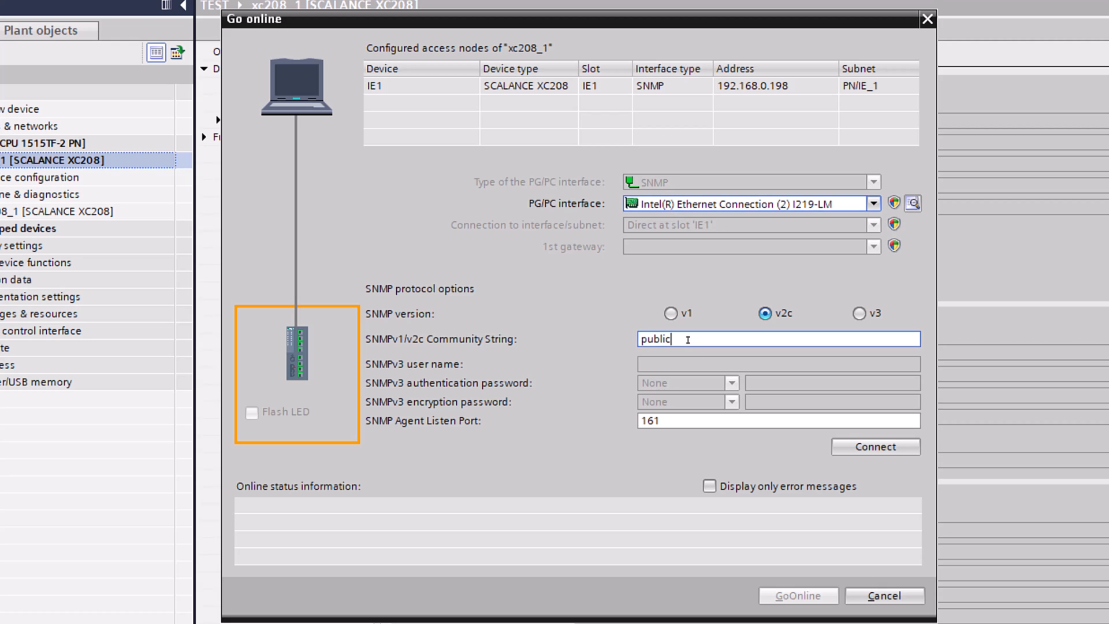
click(778, 420)
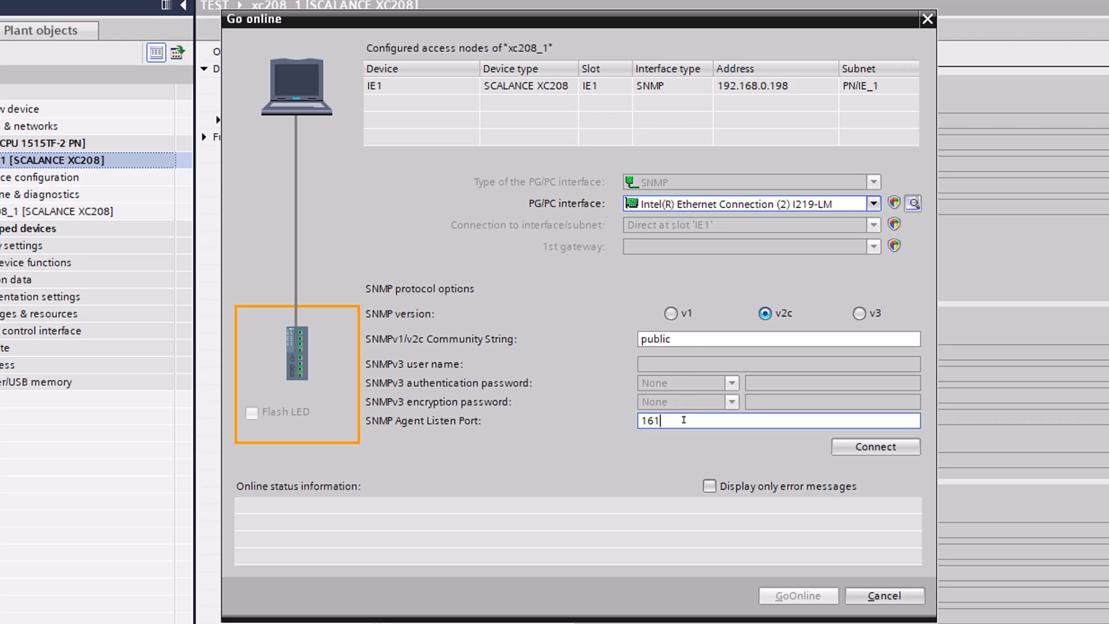
mouse_move(873, 446)
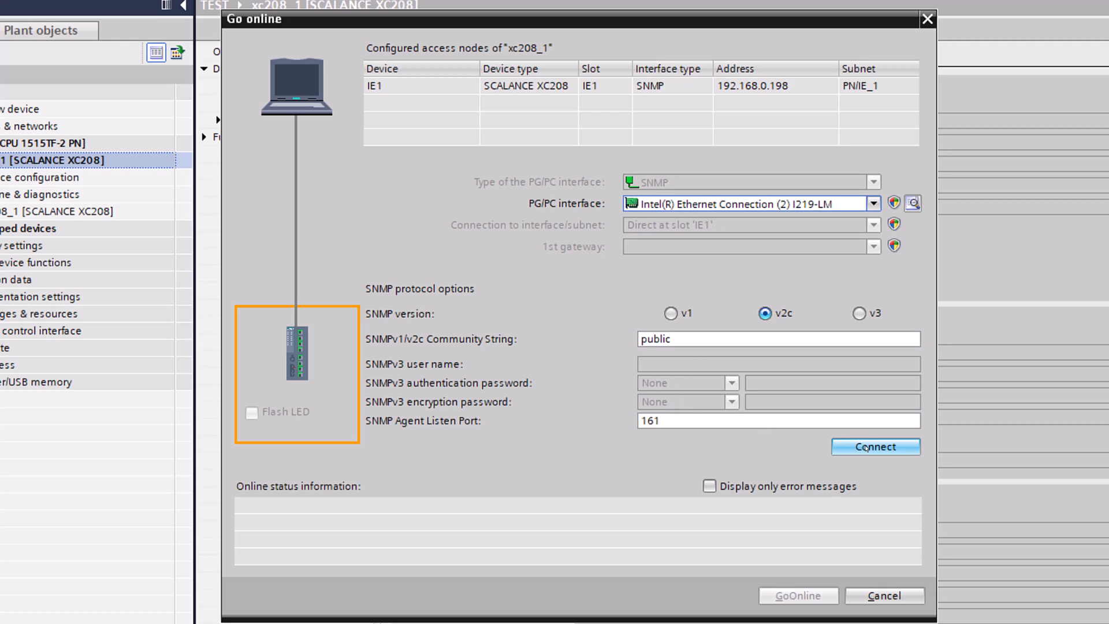
click(872, 447)
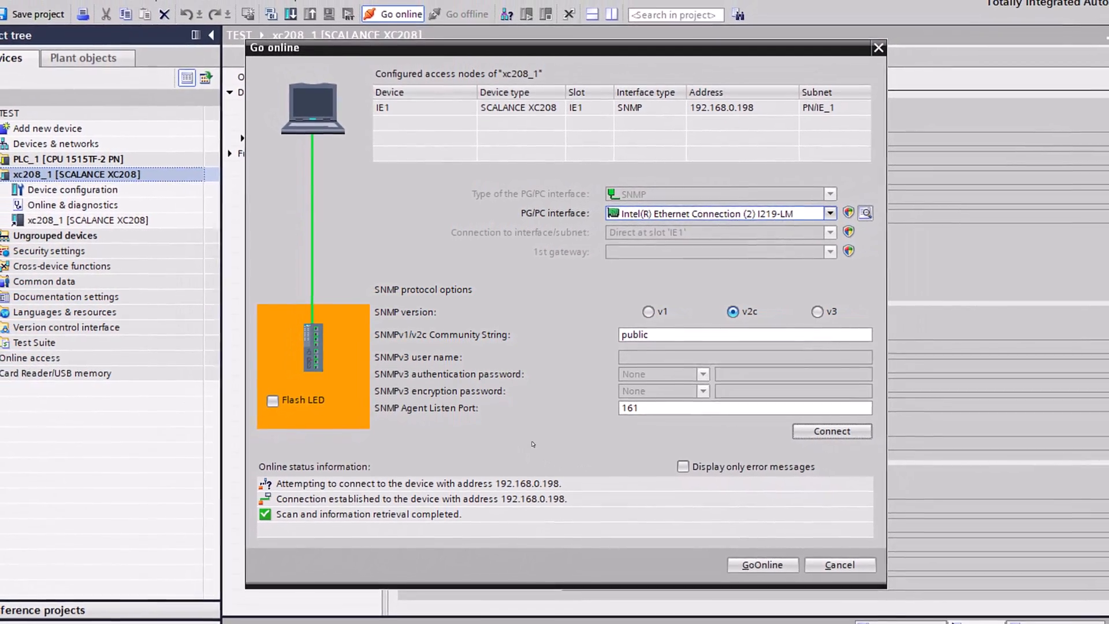
click(762, 564)
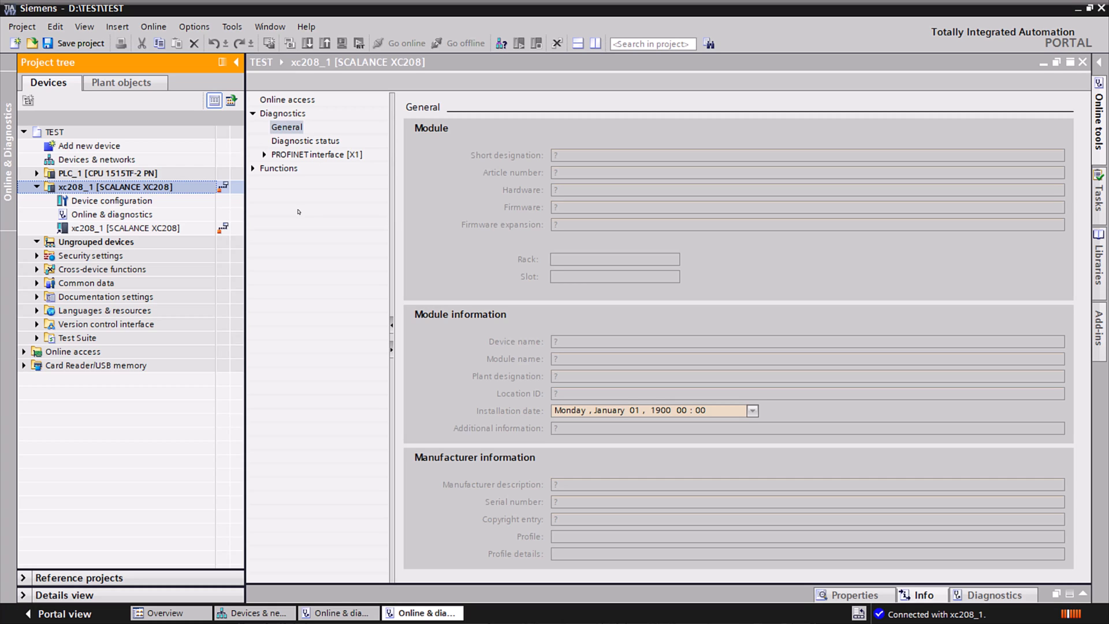
- Load xc208_1's module data (SCALANCE XC208, firmware V4.3.1) and open its log table
click(403, 43)
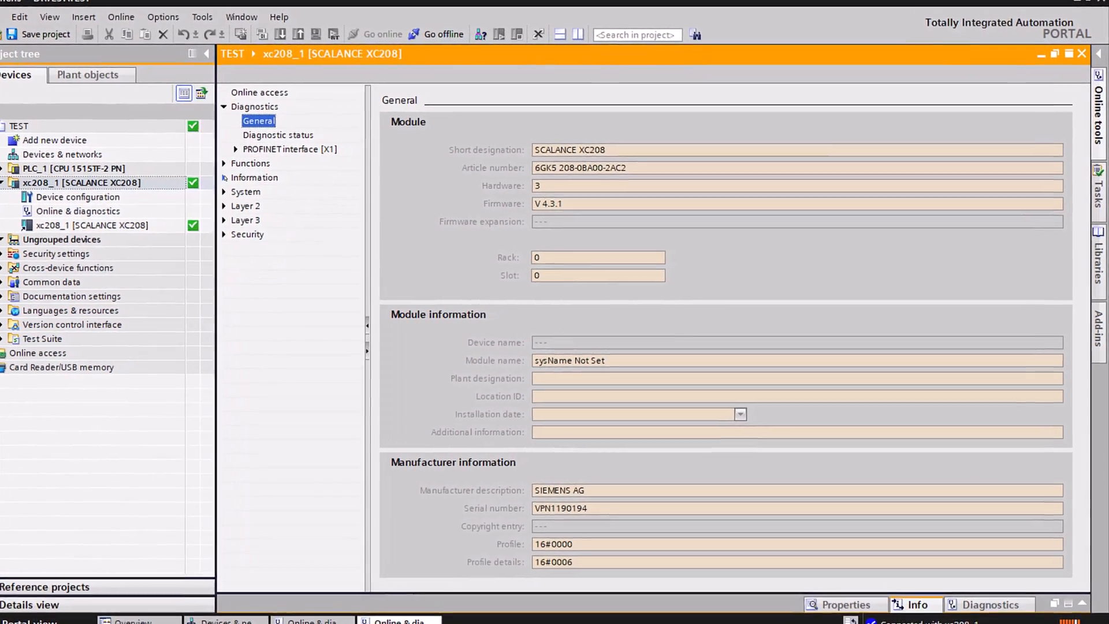
click(156, 224)
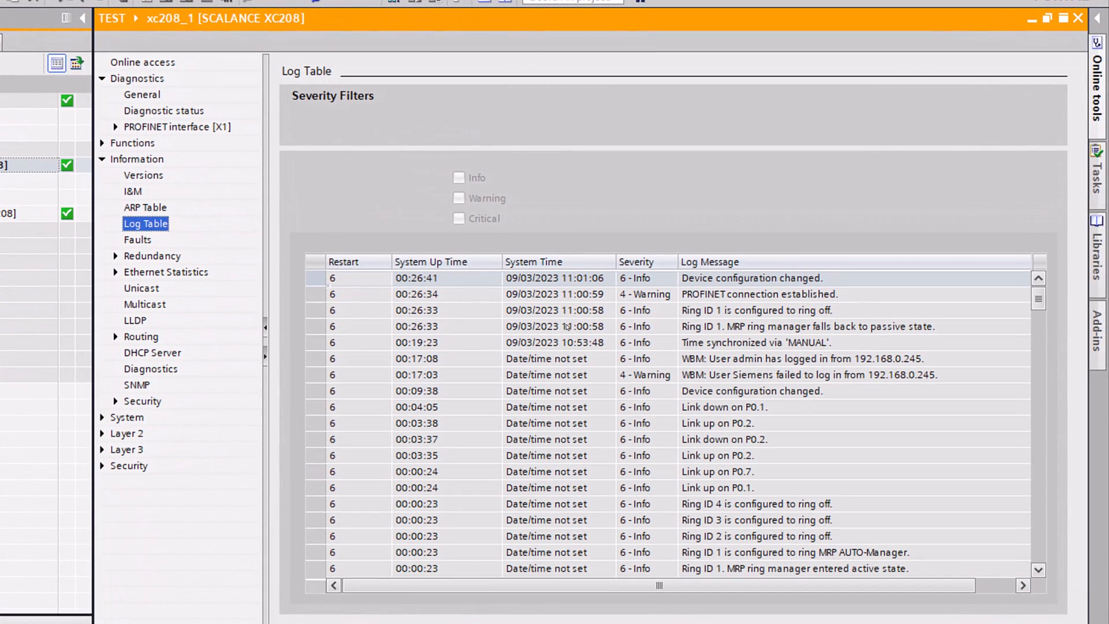
mouse_move(782, 298)
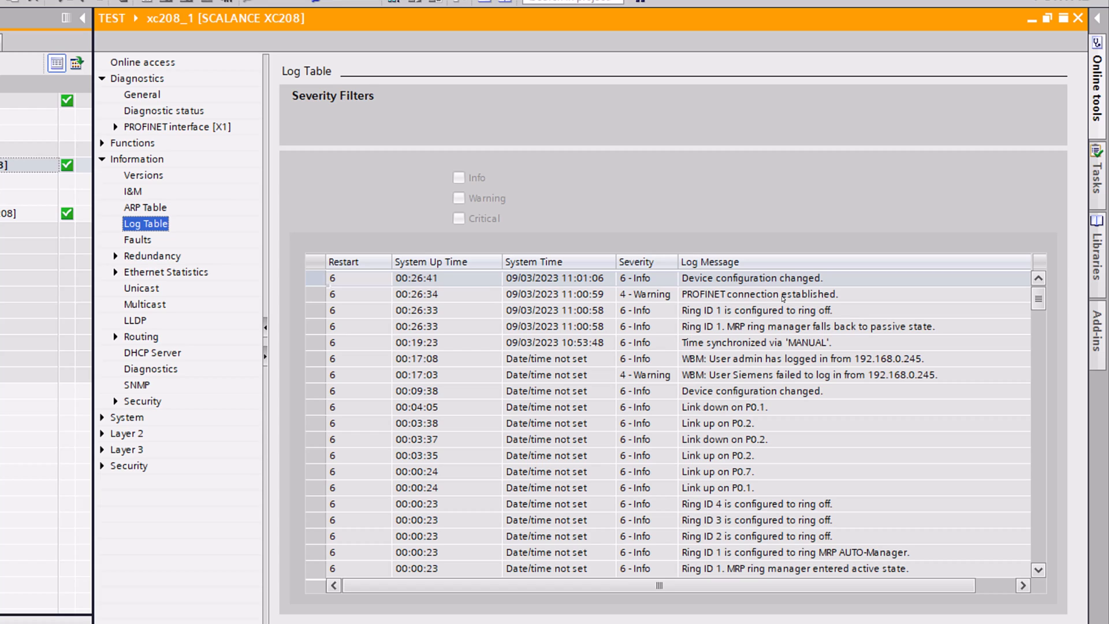
mouse_move(781, 258)
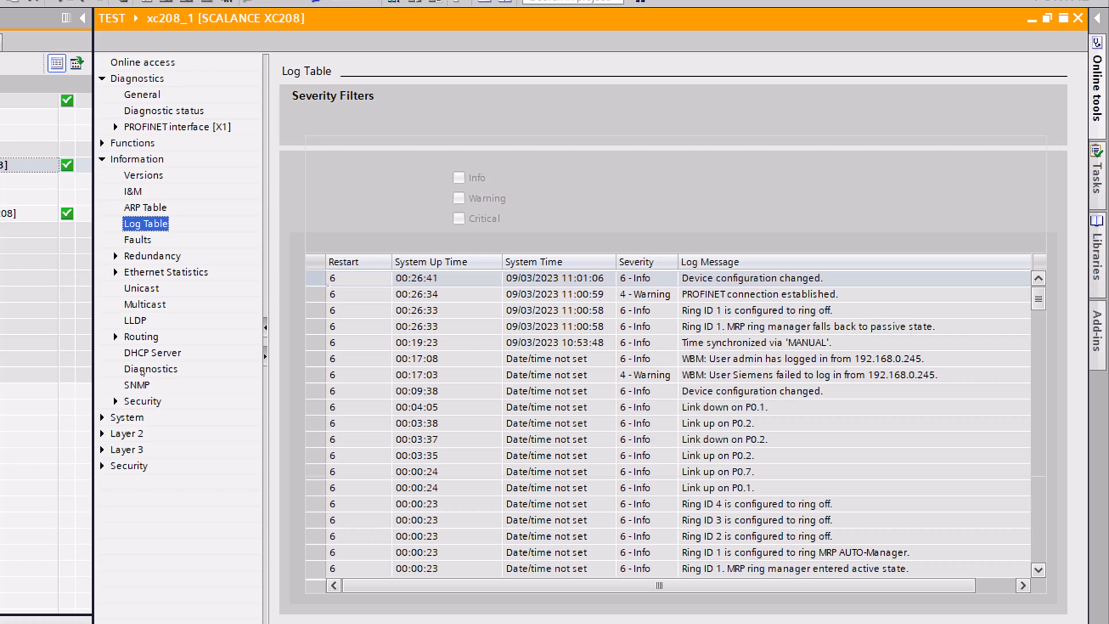
- Show xc208_1's CPU 5%, RAM 62% usage and 30 °C chassis temperature diagnostics
click(151, 368)
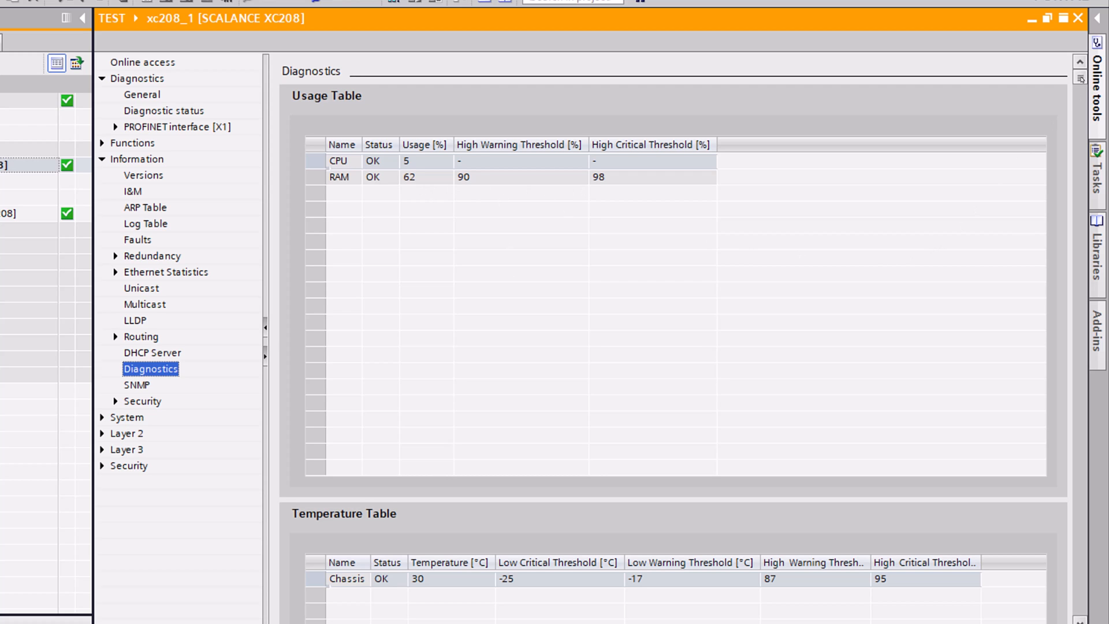
- Expand the switch's System settings and open its Button settings page
scroll(down, 3)
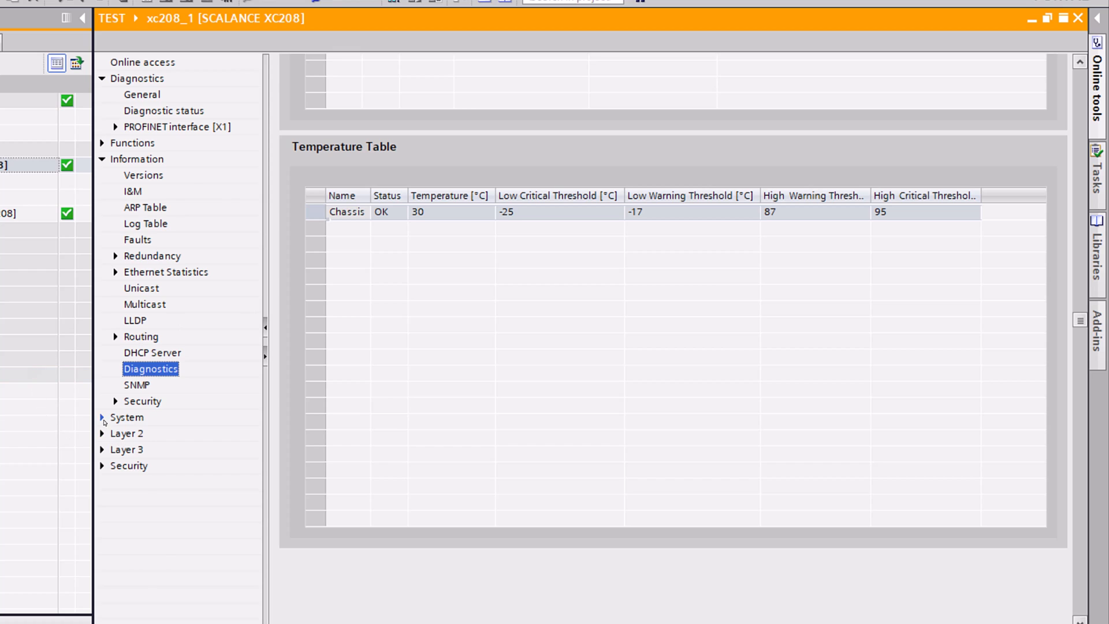
click(102, 416)
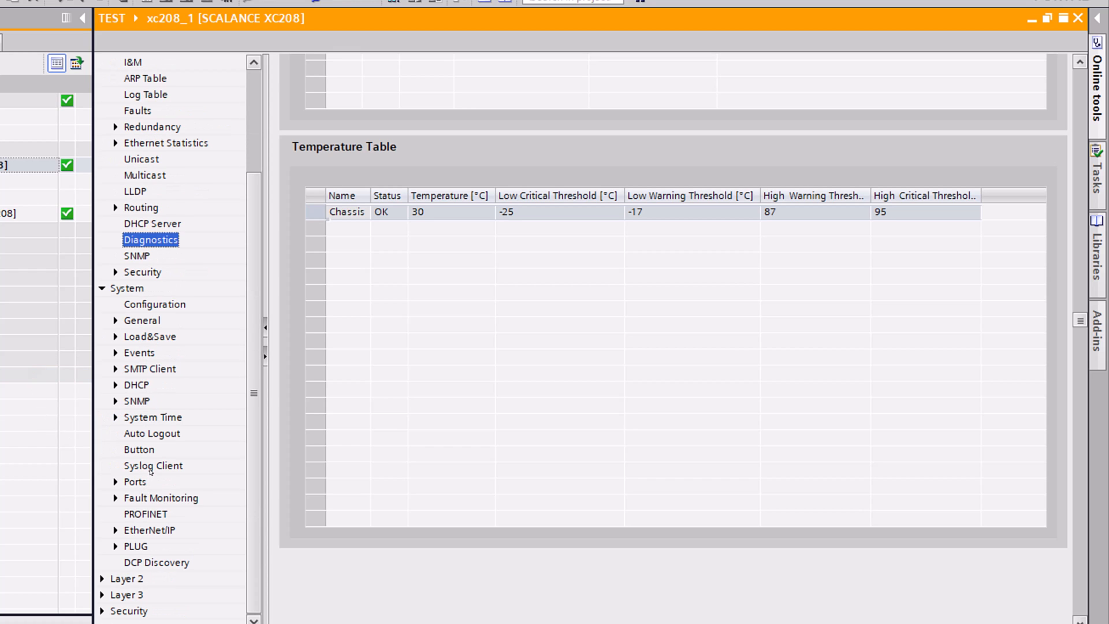
click(139, 450)
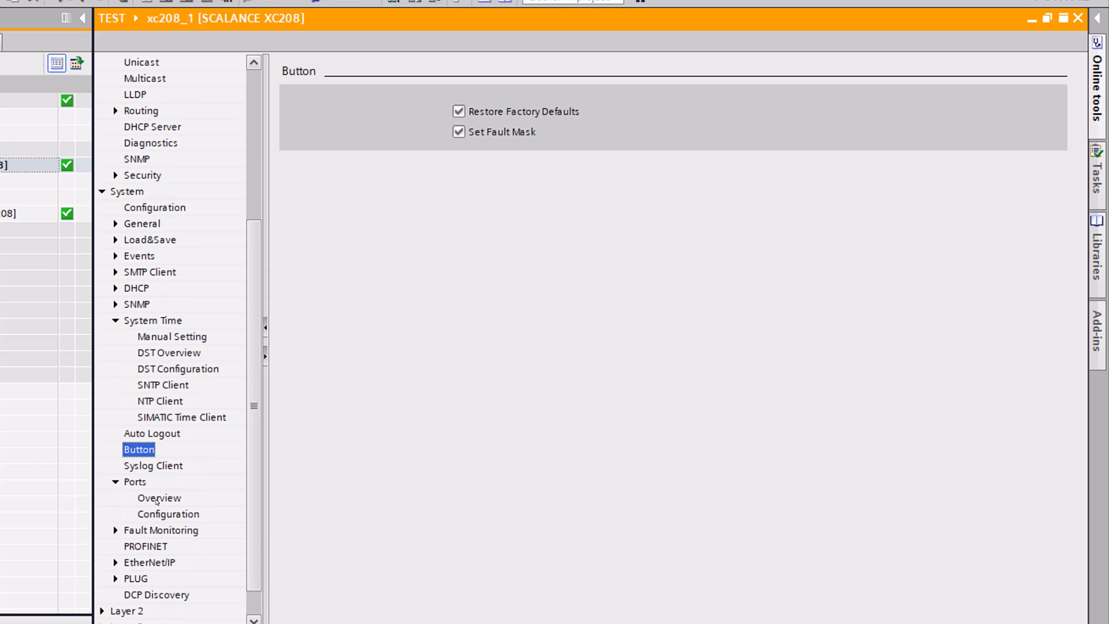
click(158, 498)
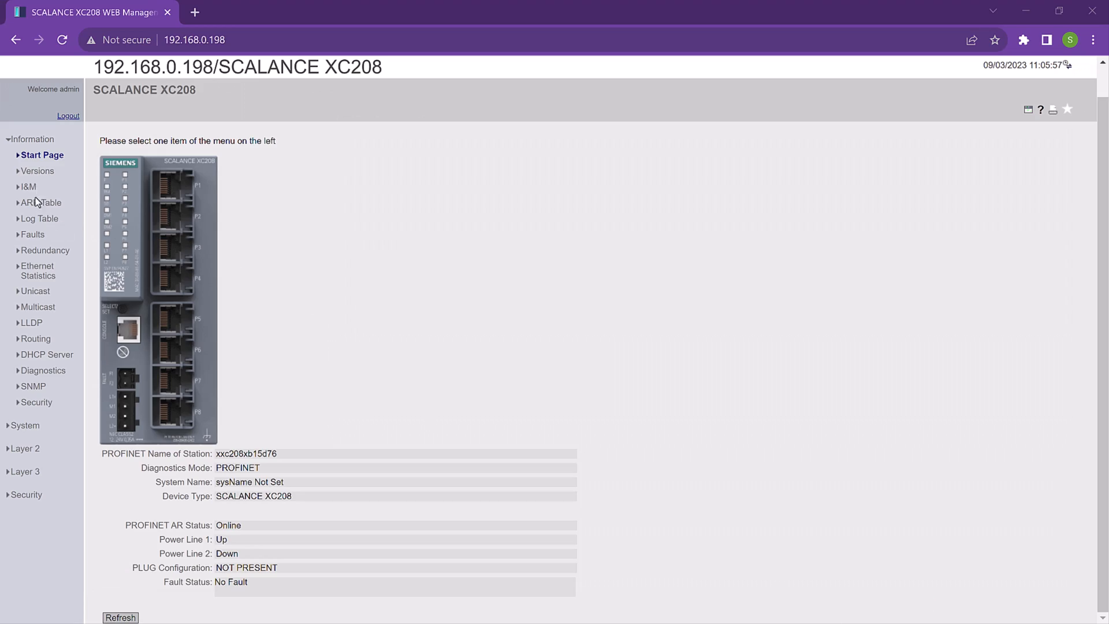
- View the switch's Log Table, then open System > Load&Save via HTTP
click(39, 218)
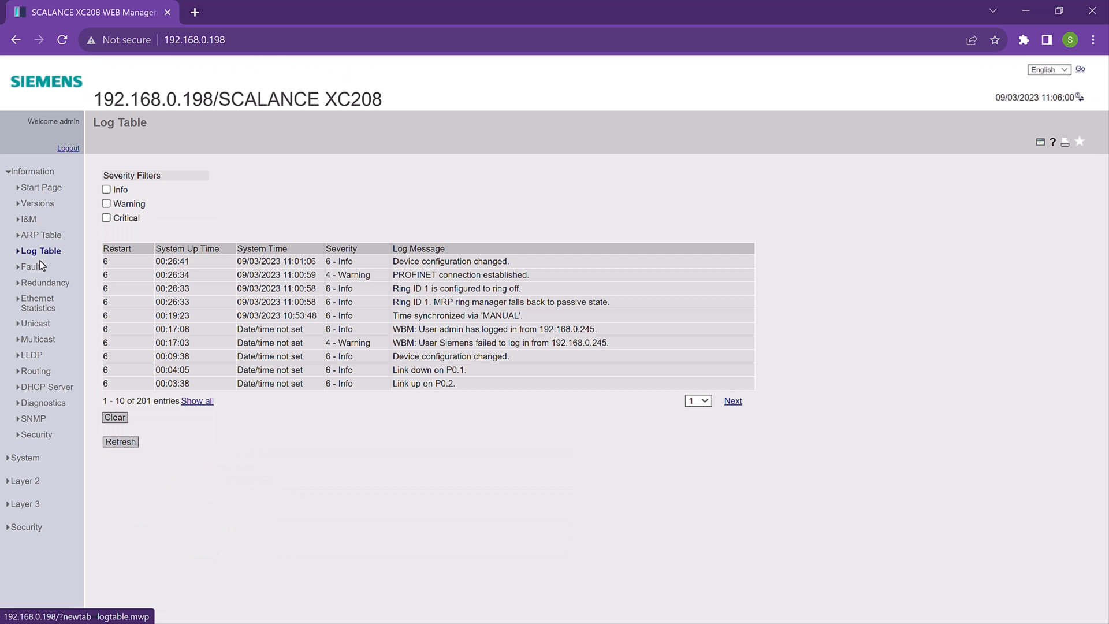
mouse_move(16, 461)
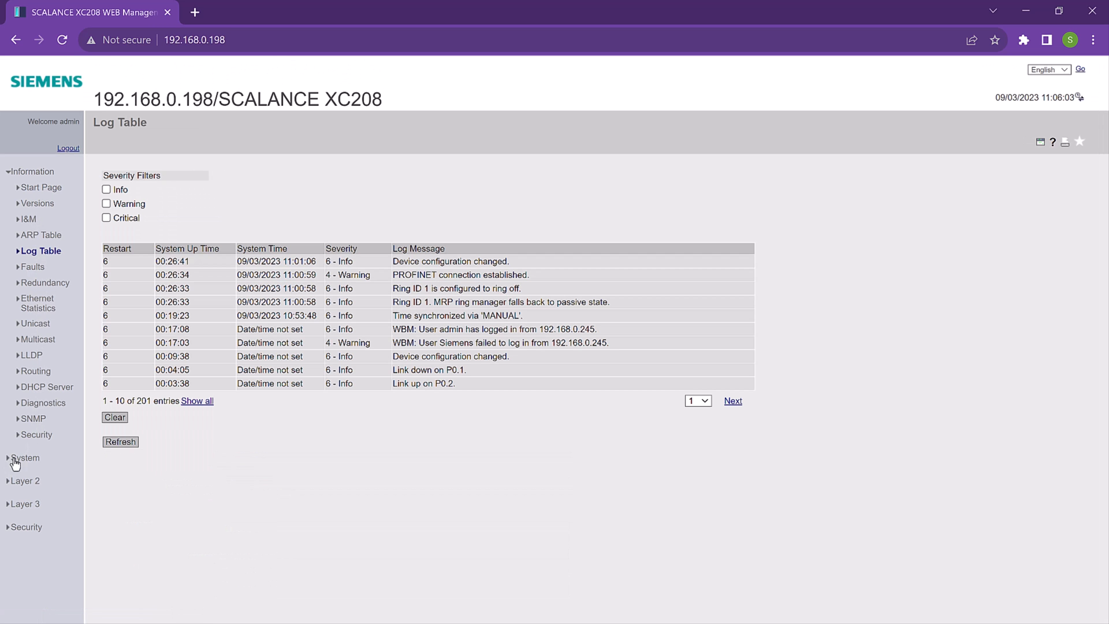
click(25, 457)
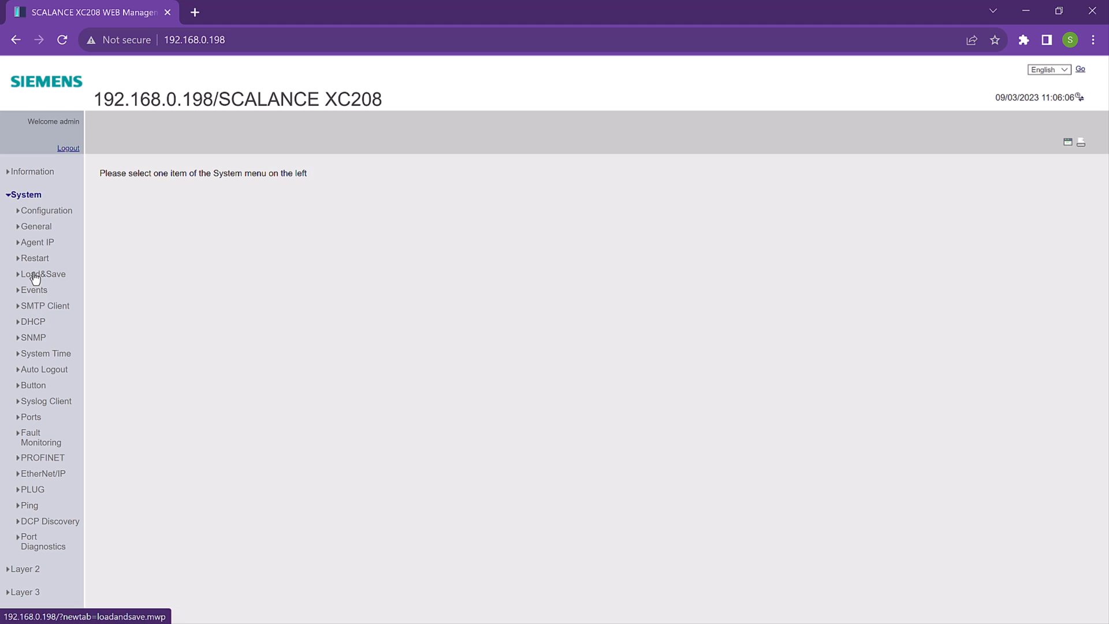
click(43, 274)
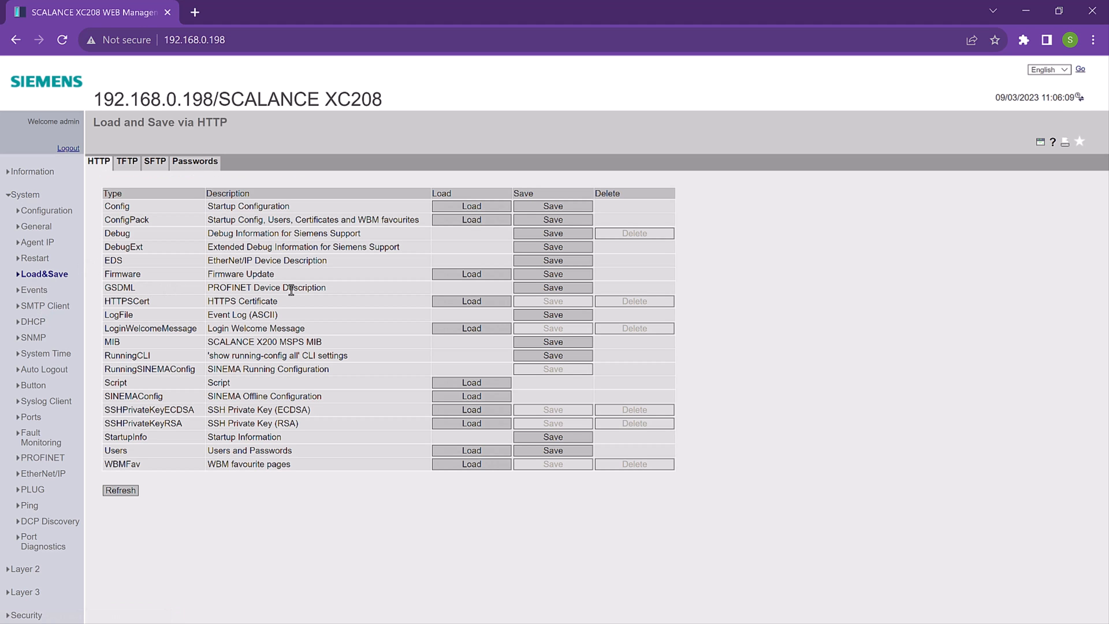
- Open the Siemens support articles in new tabs and view the PROFINET data records library
click(552, 287)
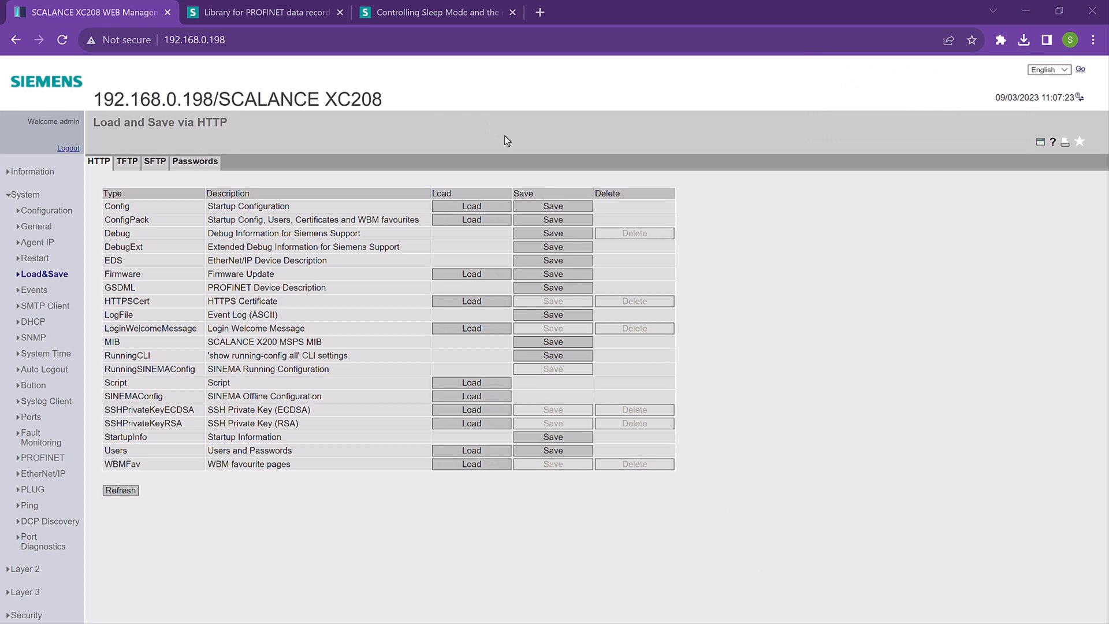
click(262, 12)
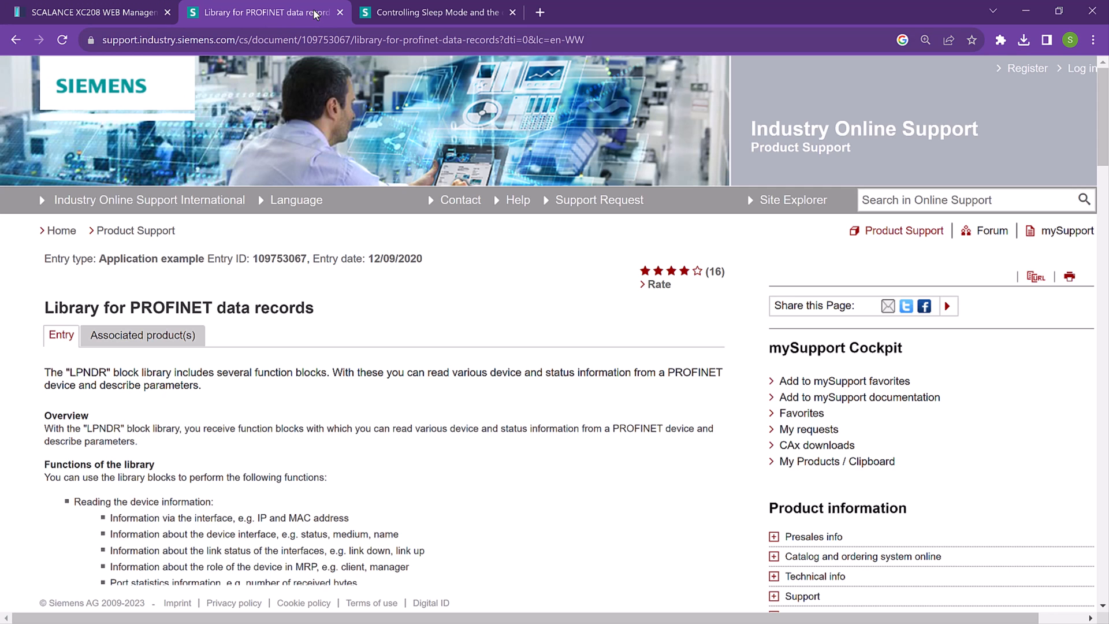
- Read through the PROFINET data records library page, then view the SCALANCE WxM76x-1 Sleep Mode article
scroll(down, 3)
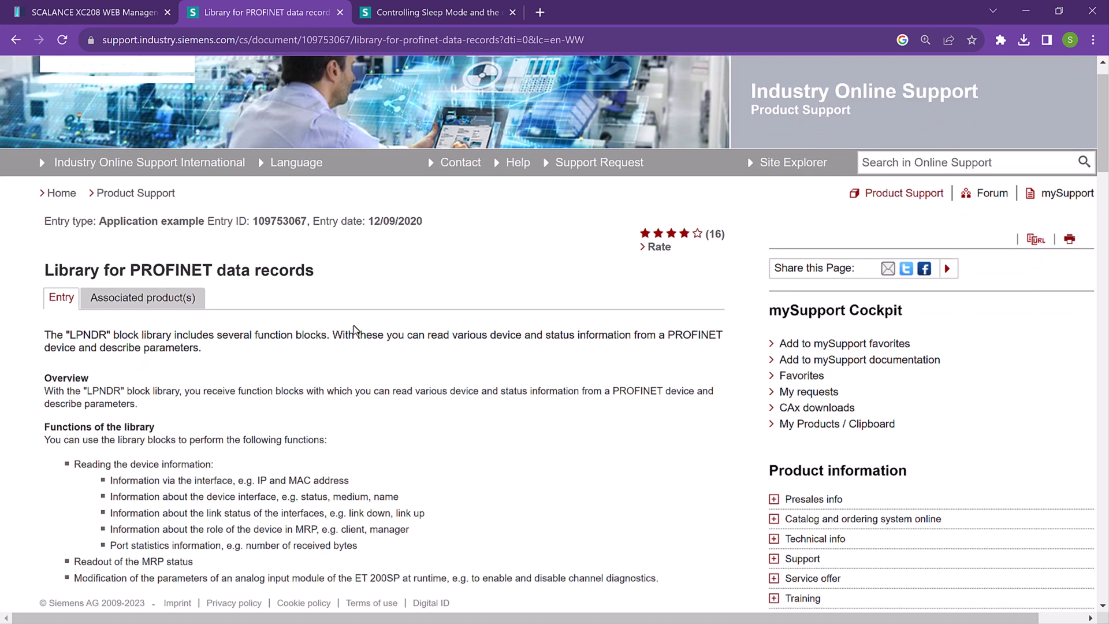
scroll(down, 3)
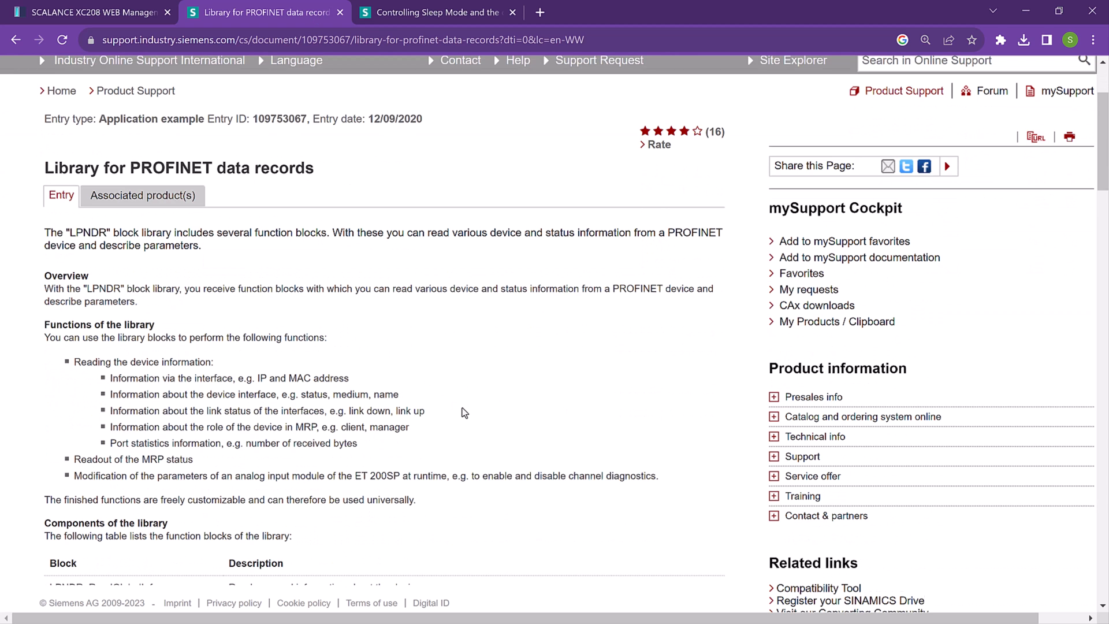
scroll(down, 3)
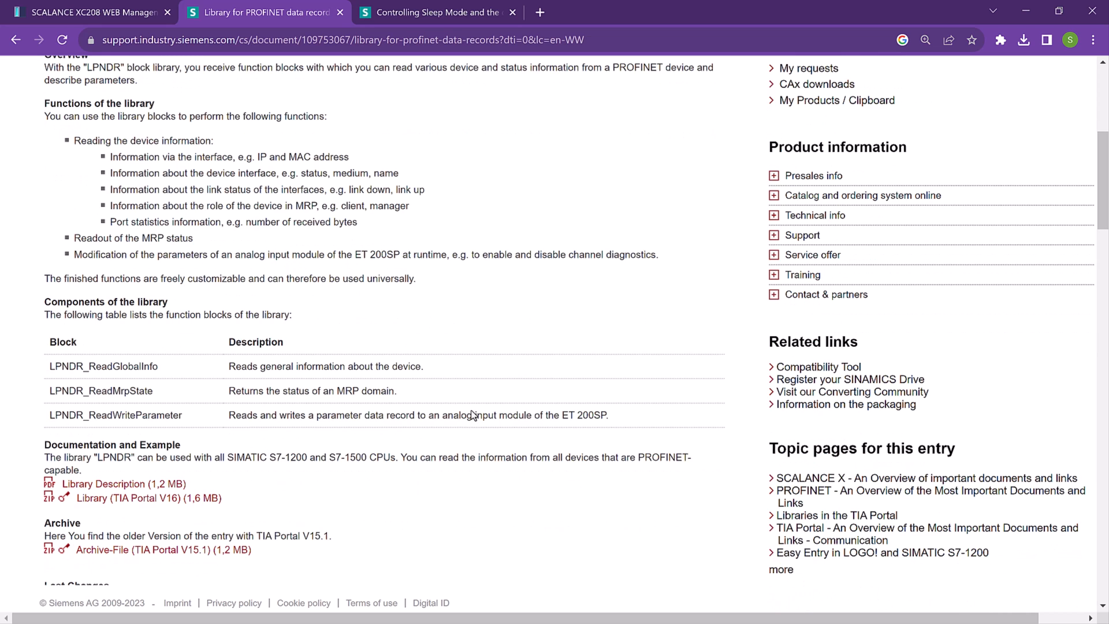
scroll(down, 3)
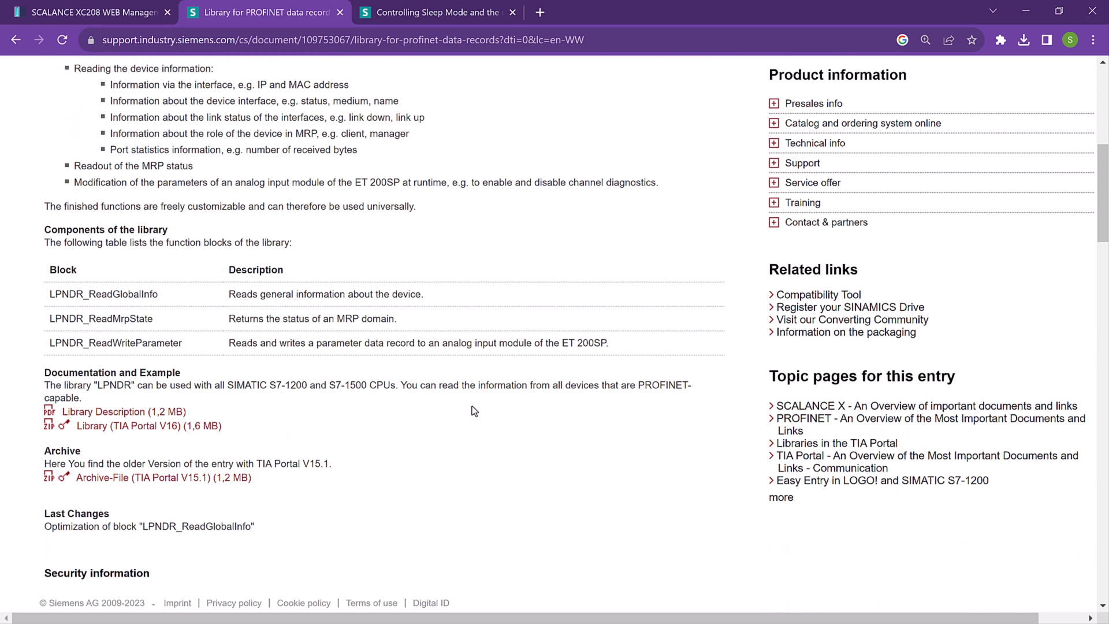
mouse_move(458, 101)
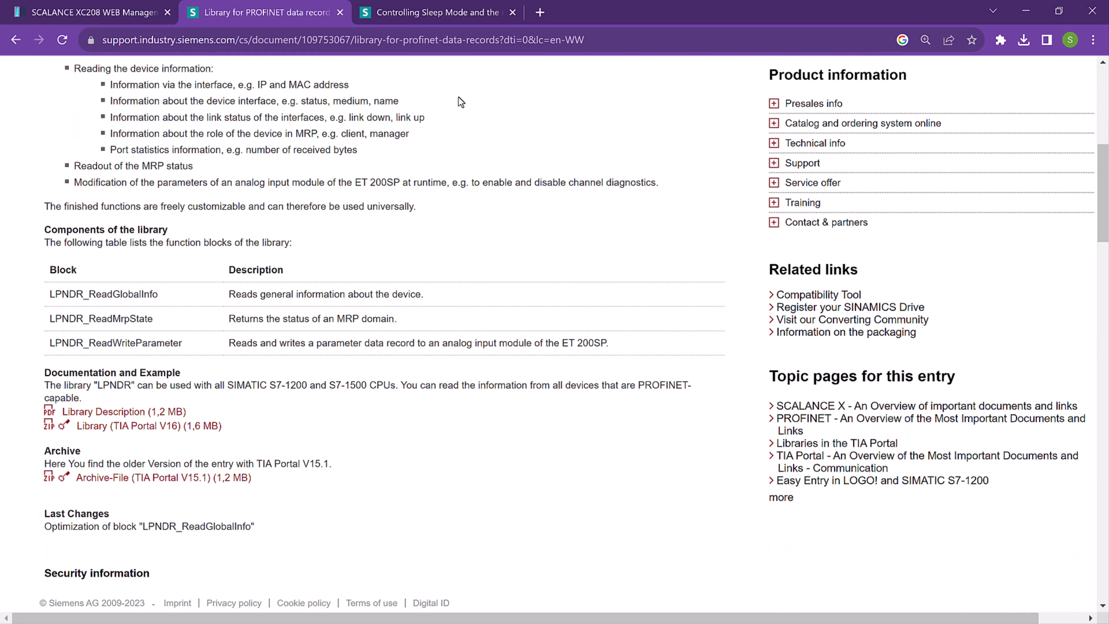
click(437, 12)
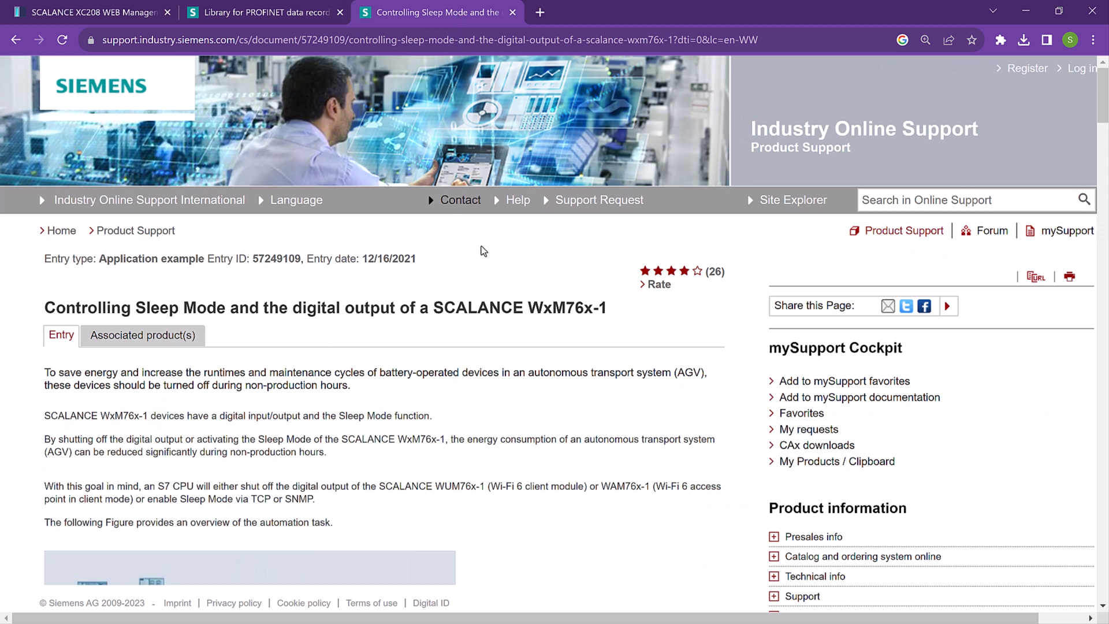
scroll(down, 3)
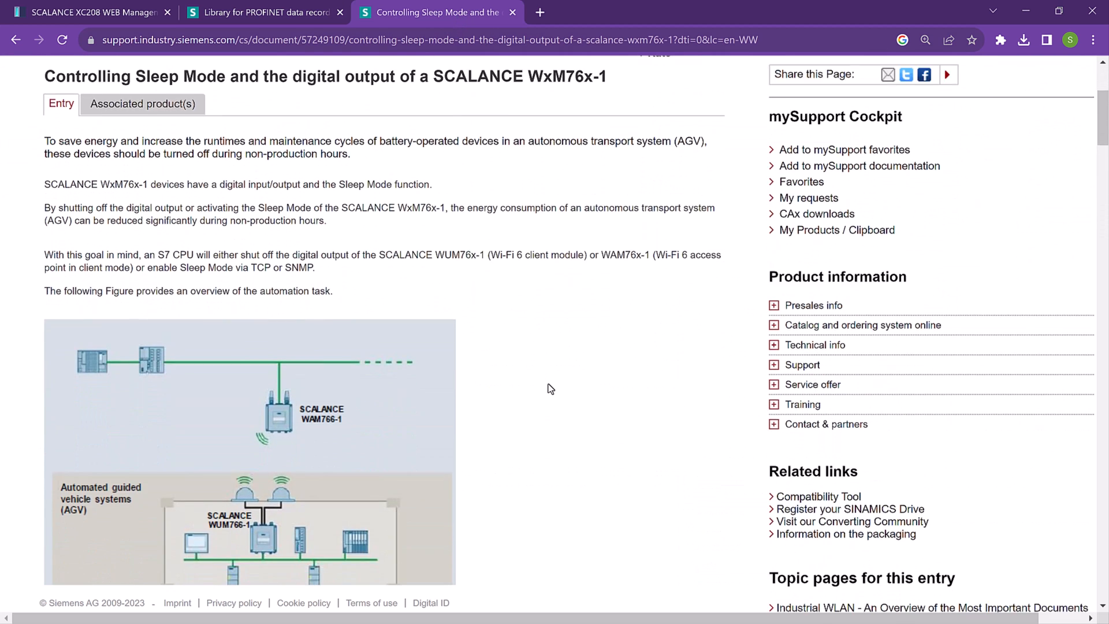
scroll(down, 3)
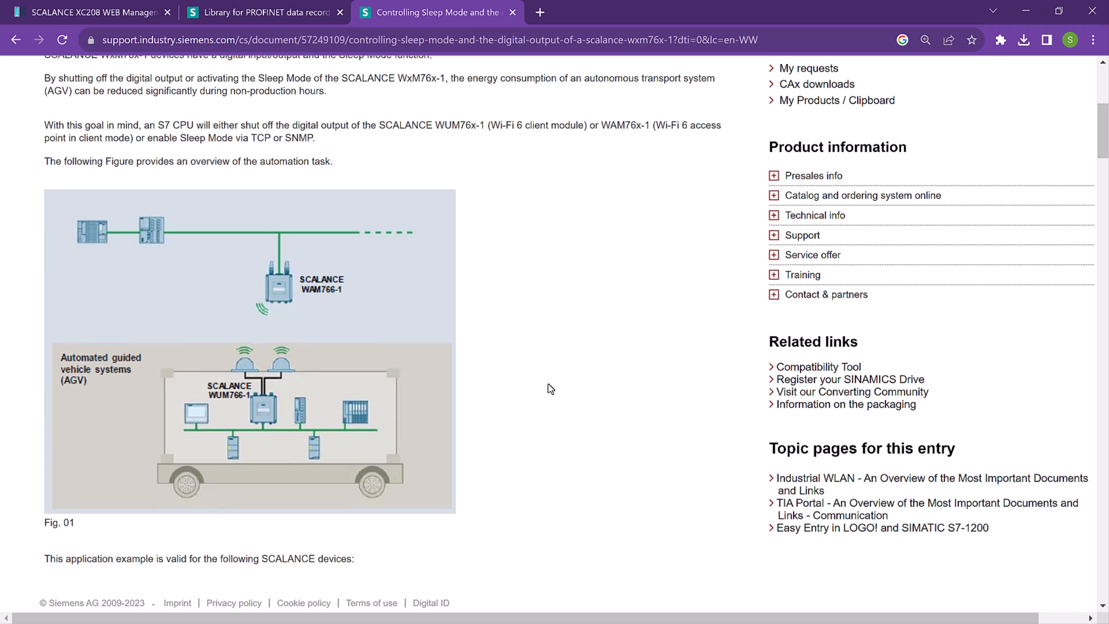
scroll(down, 3)
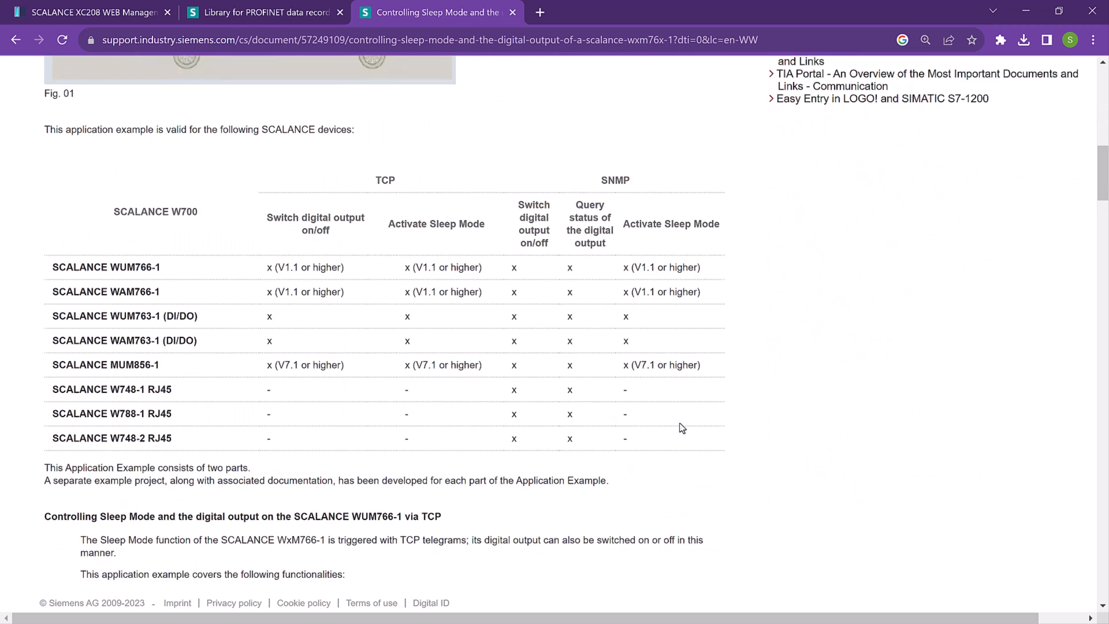
scroll(down, 3)
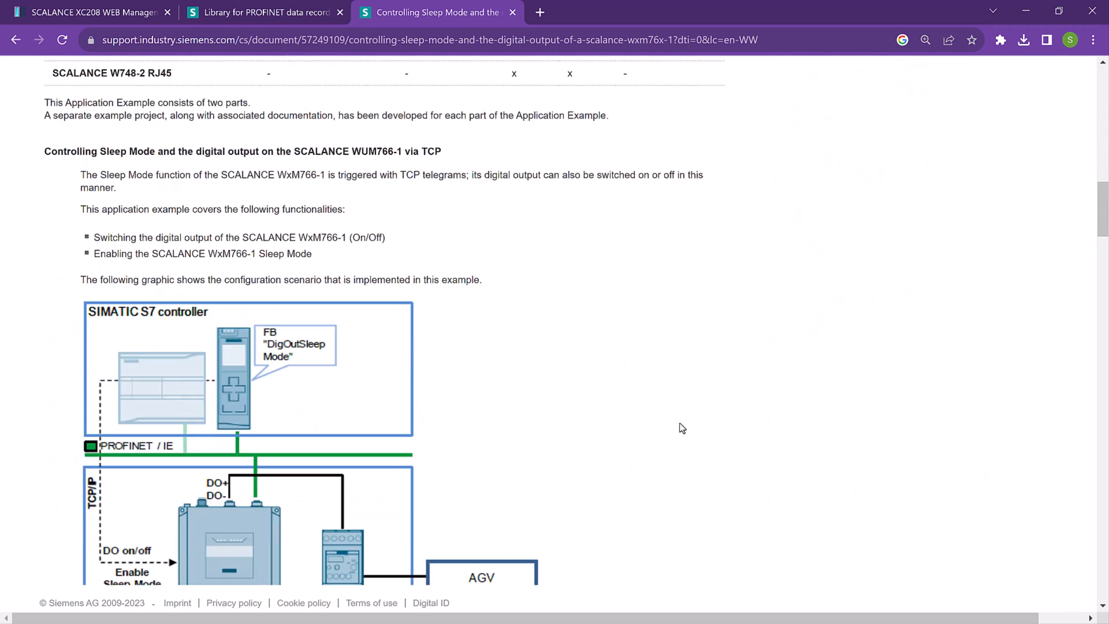
scroll(down, 3)
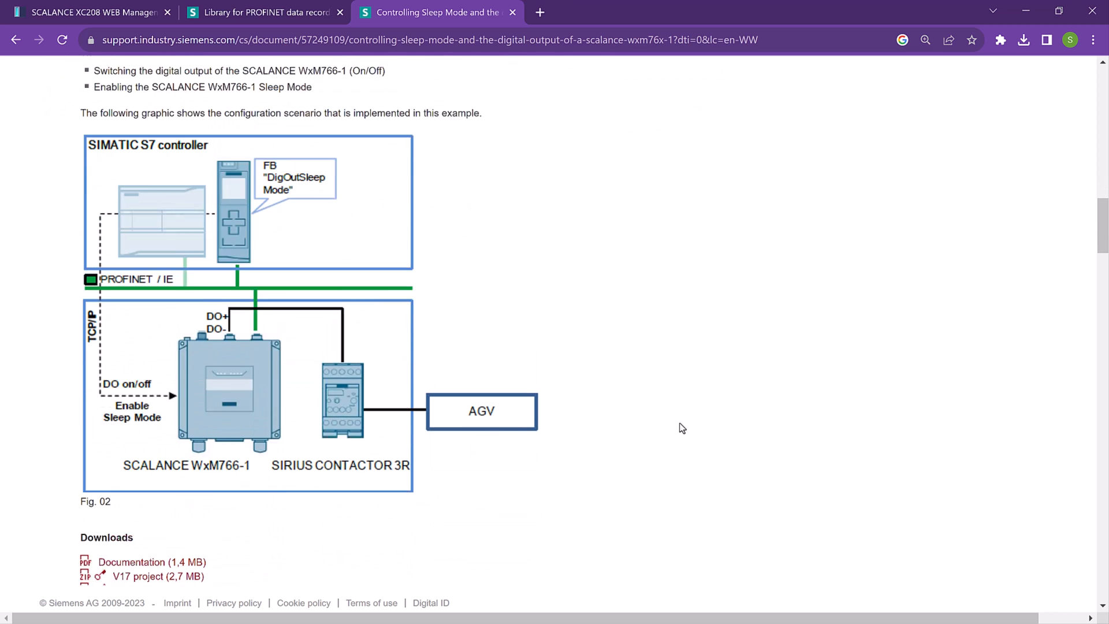